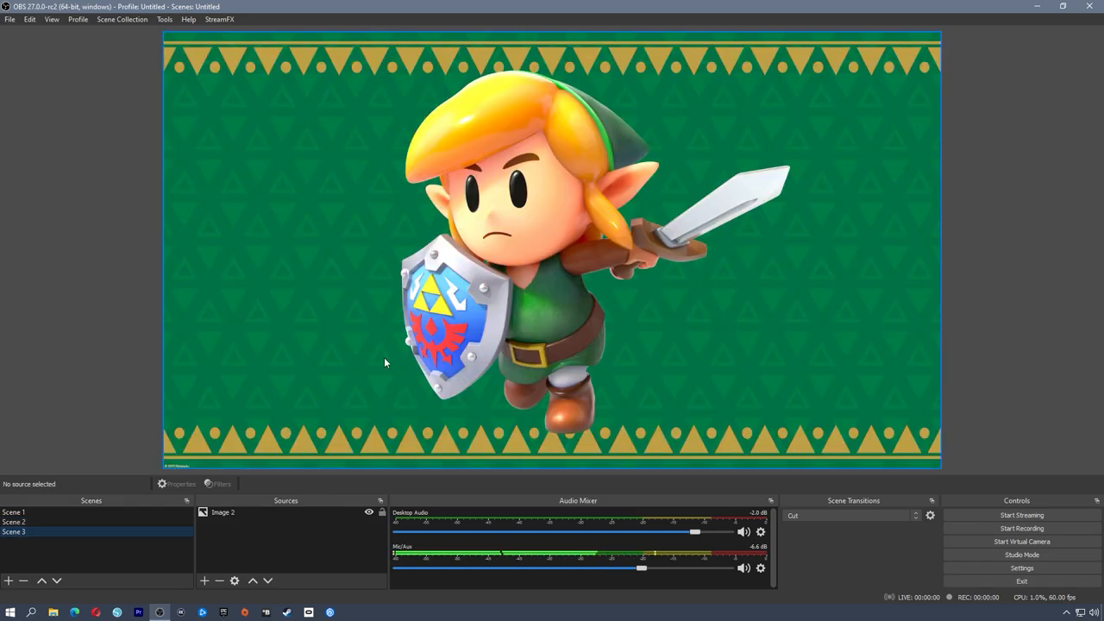
mouse_move(128, 483)
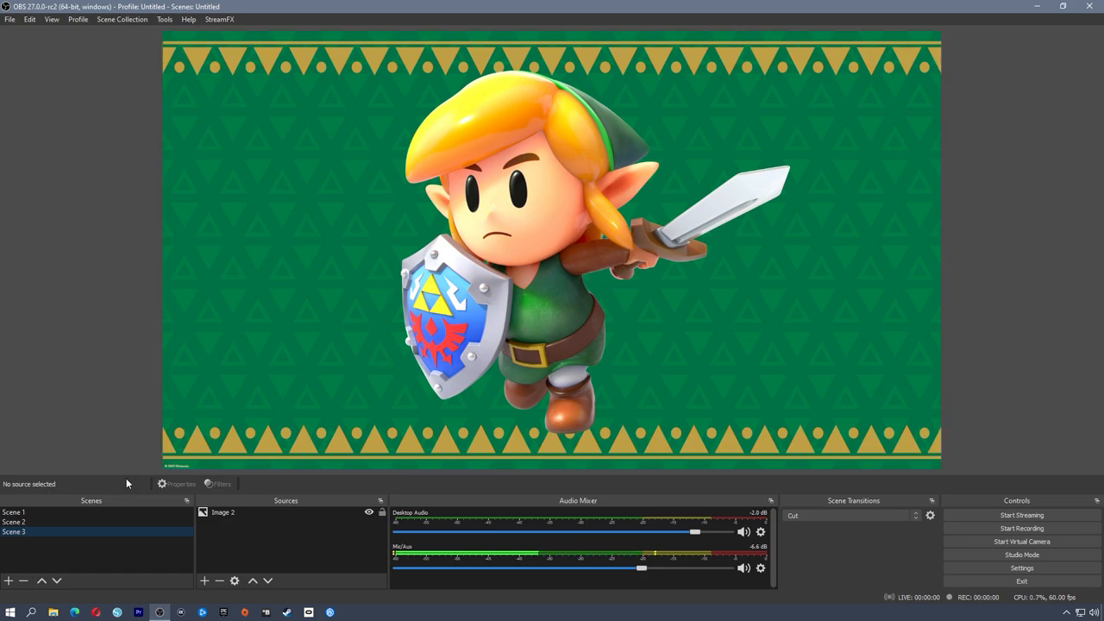
Step: Switch to the cat picture scene, then back to Scene 1's camera view
click(14, 511)
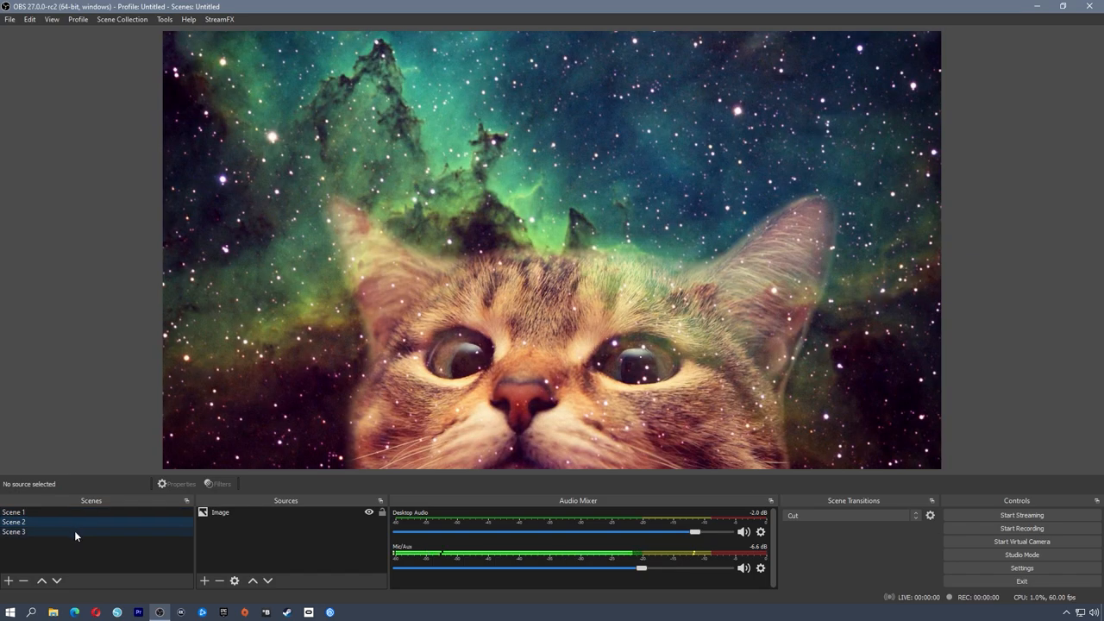
click(14, 511)
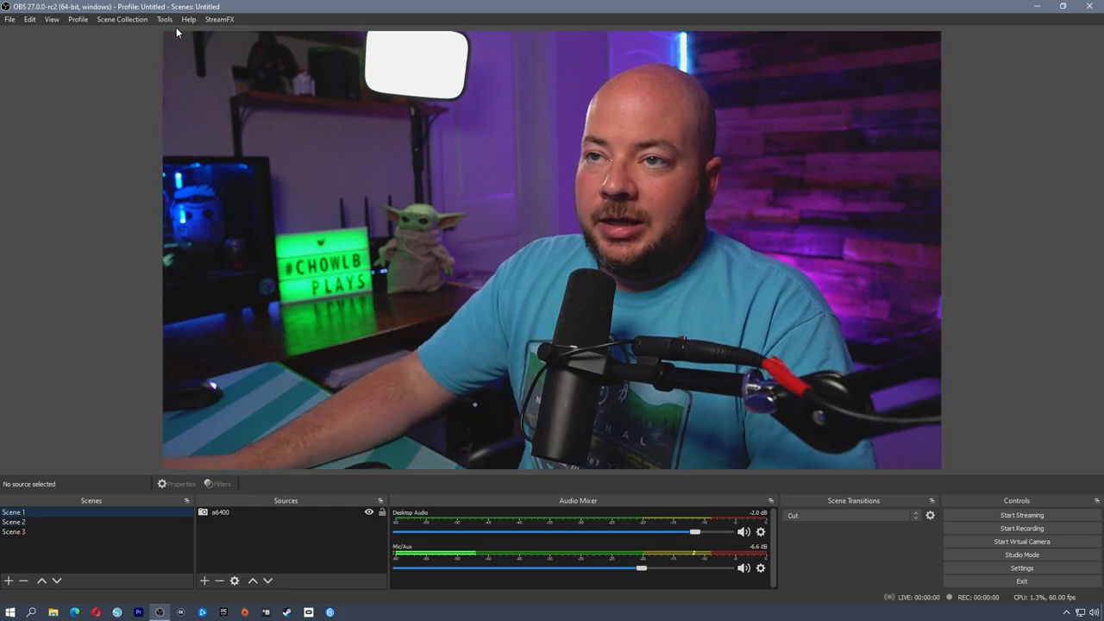
click(188, 19)
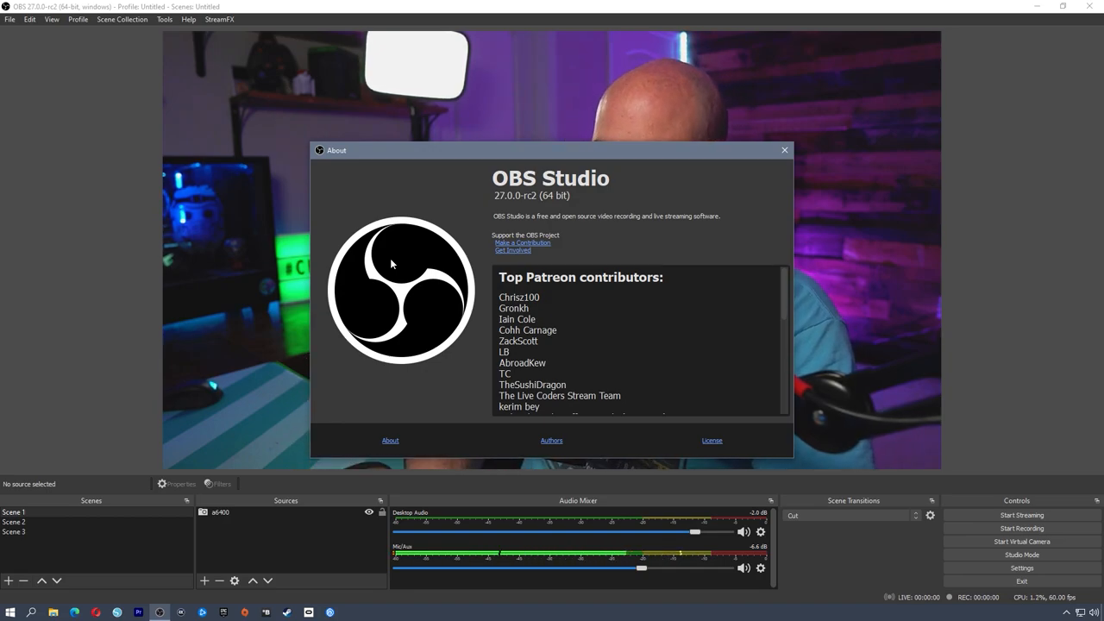
mouse_move(504, 200)
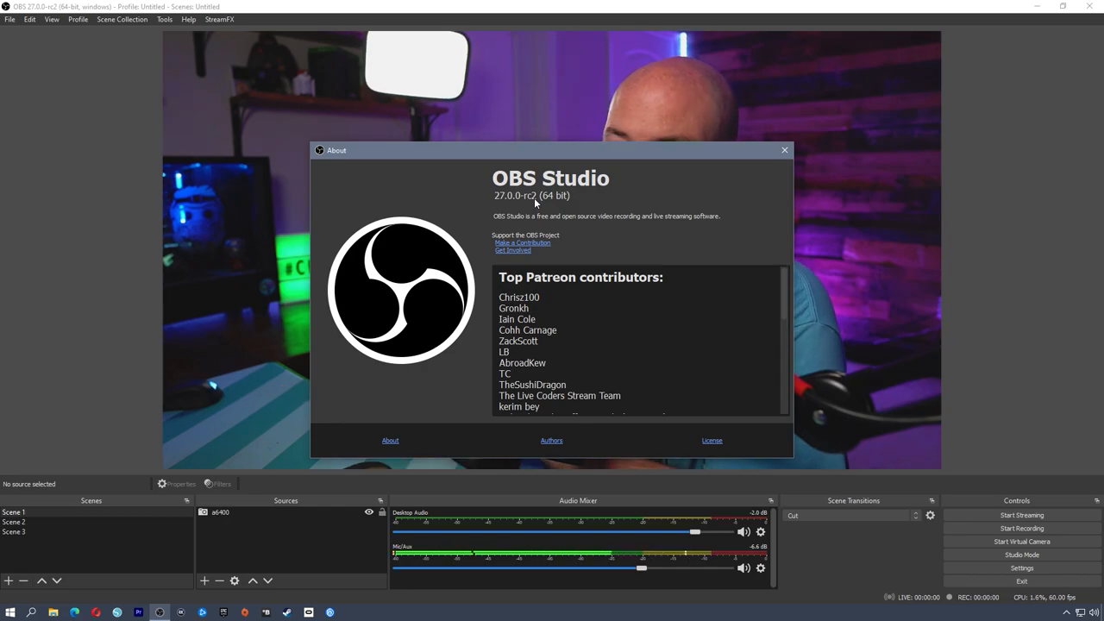
Step: Close the About window showing version 27.0.0-rc2
click(783, 149)
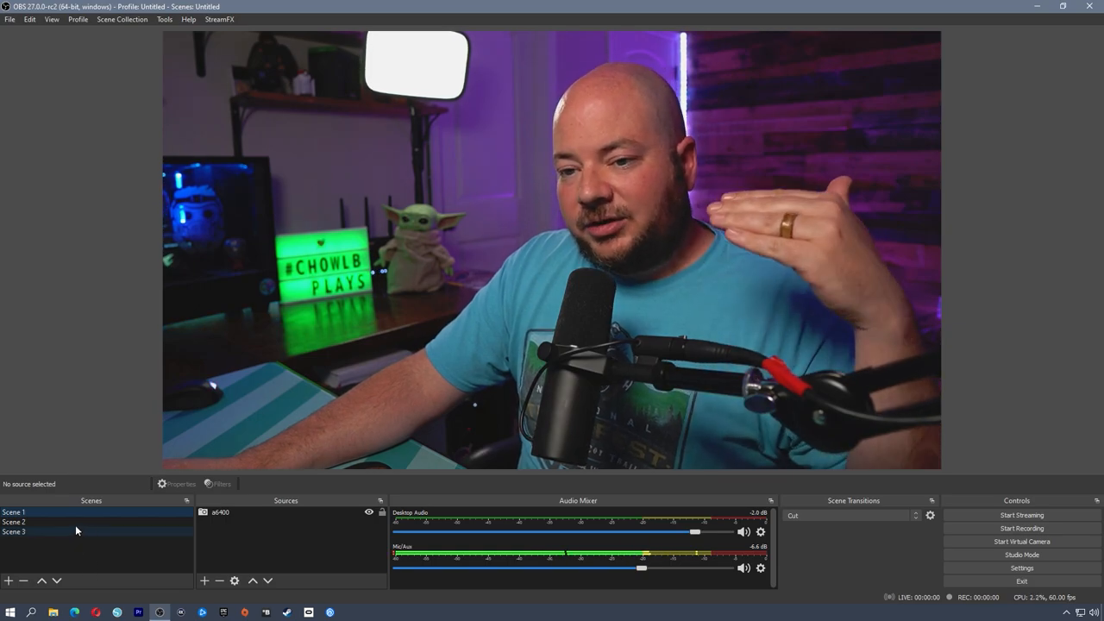
Step: Cut to Scene 2 and straight back to Scene 1 to check the plain cut
click(14, 521)
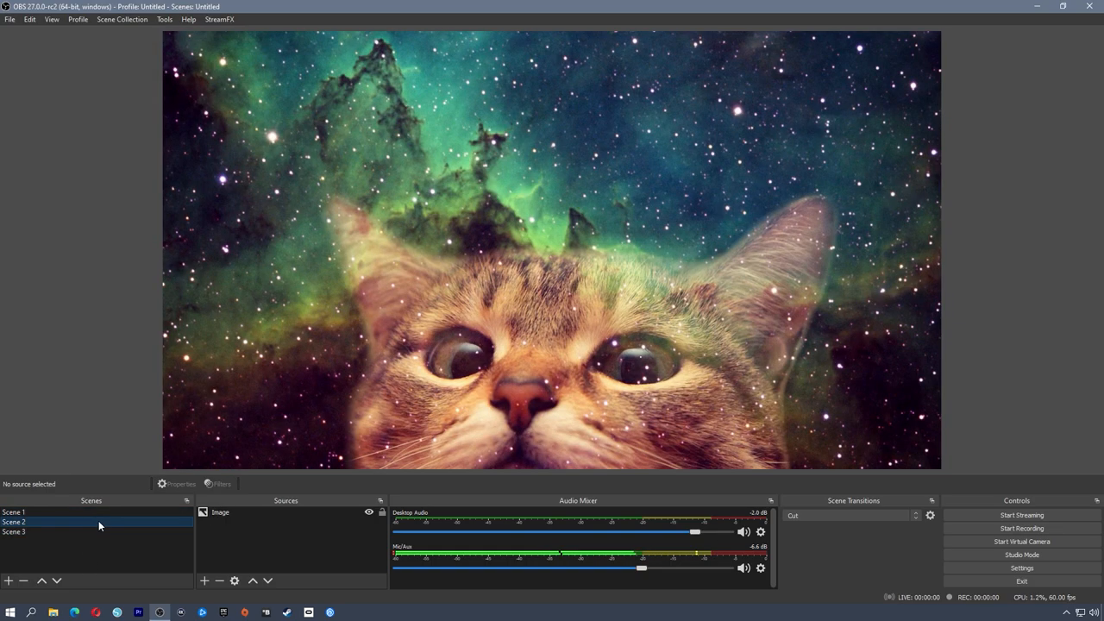
click(14, 510)
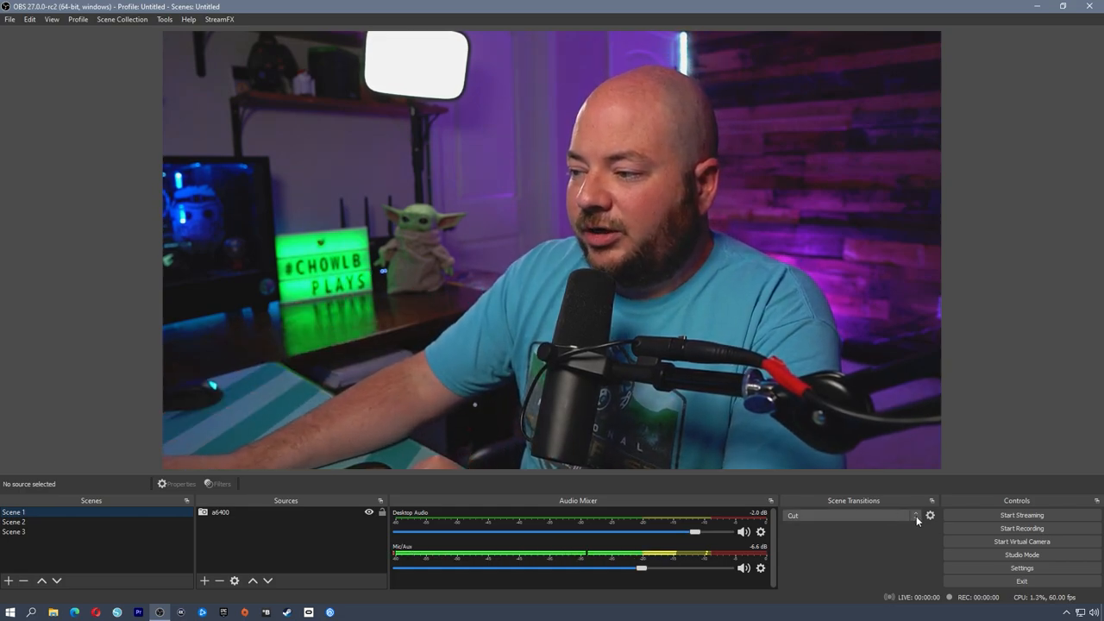
Step: Add a new Stinger scene transition named Bubble
click(914, 514)
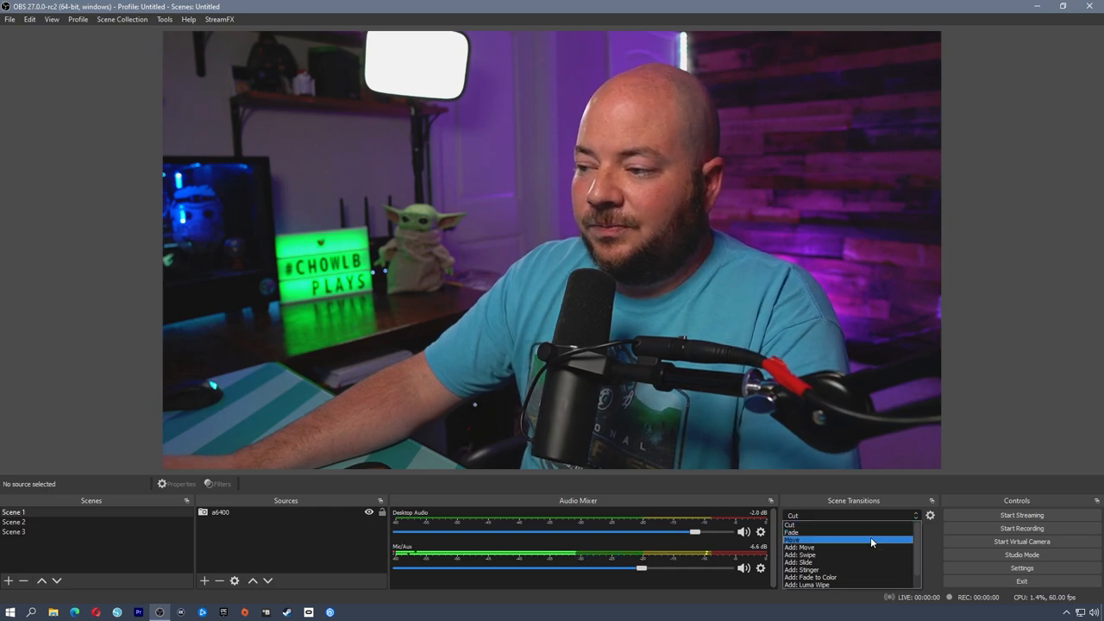
mouse_move(837, 569)
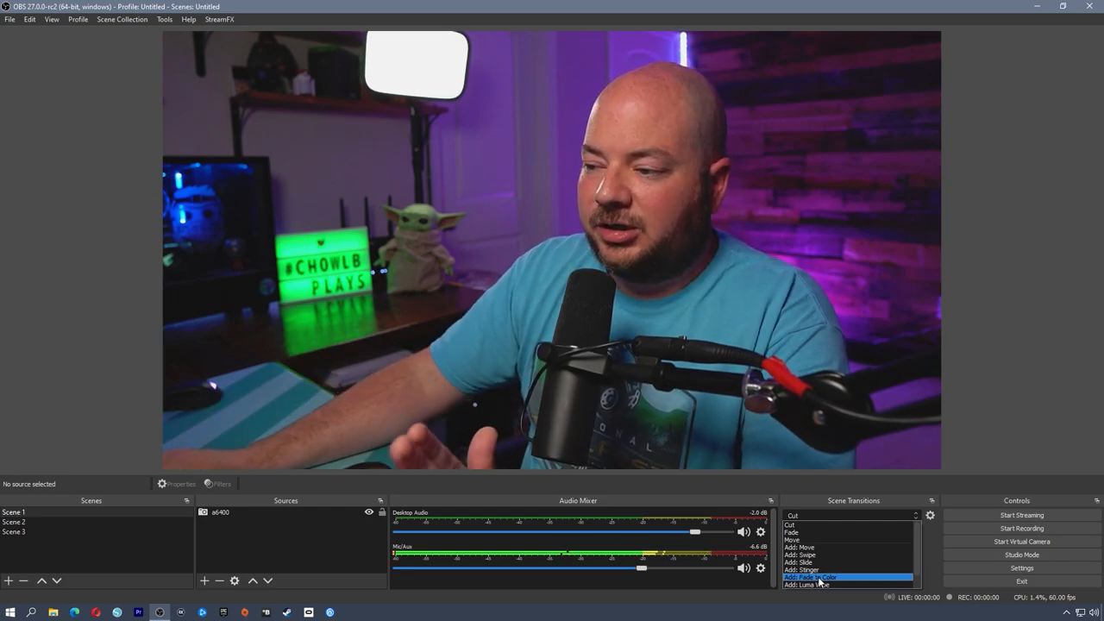
click(811, 576)
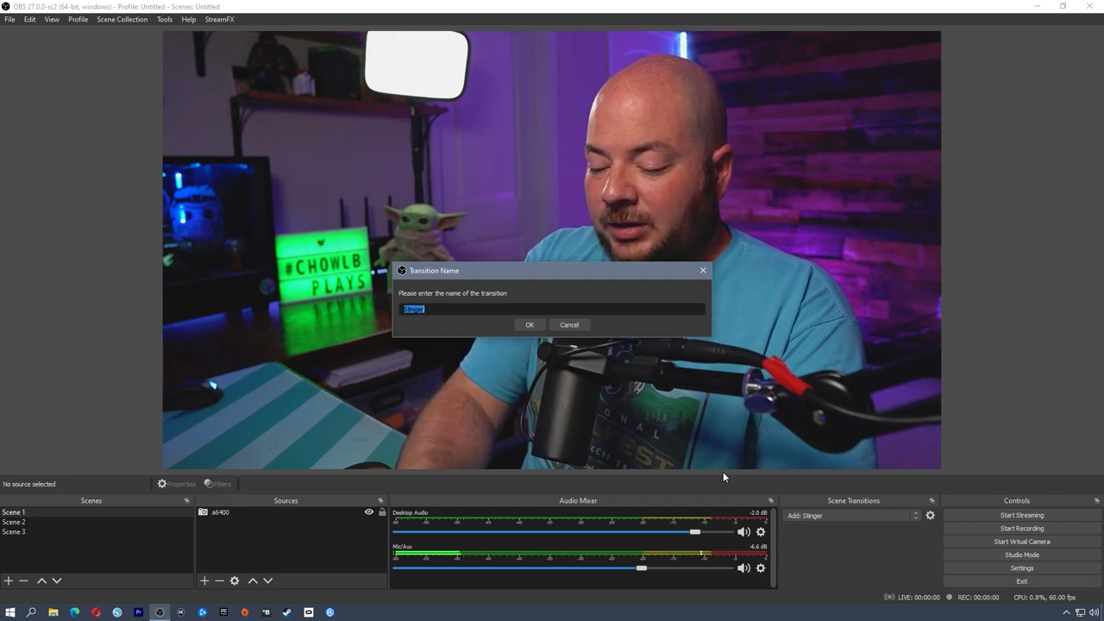
text(Bubble)
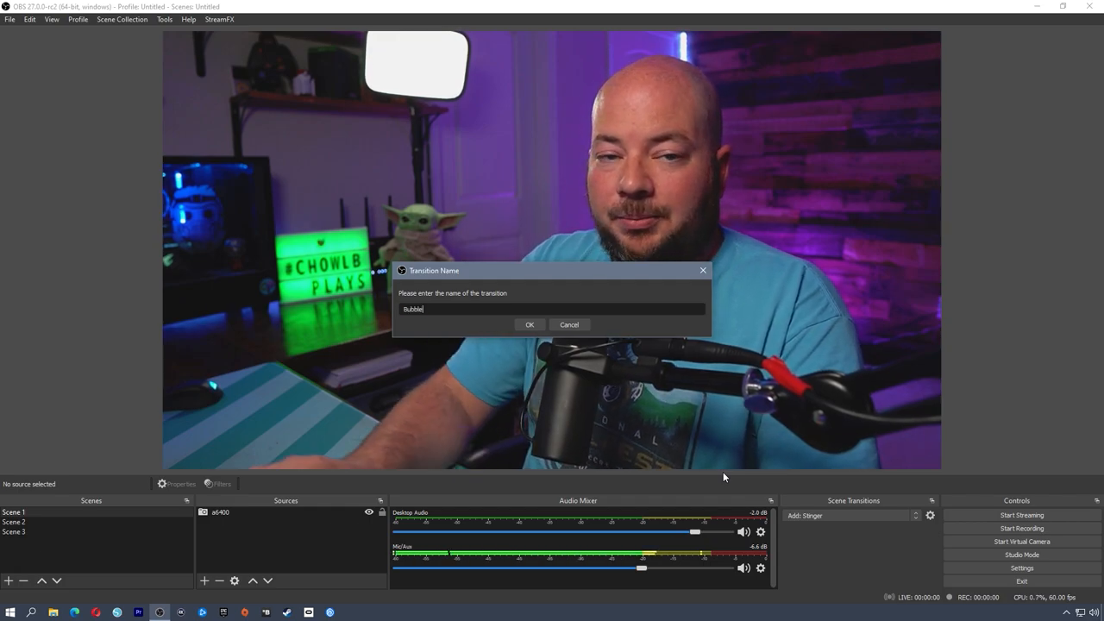
click(528, 324)
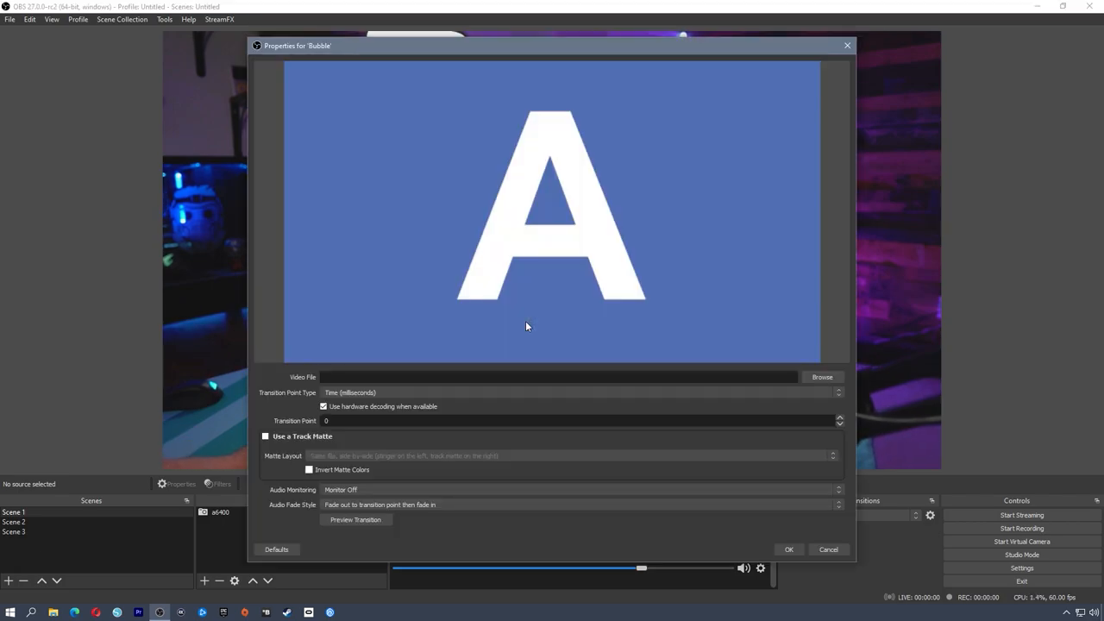
mouse_move(593, 311)
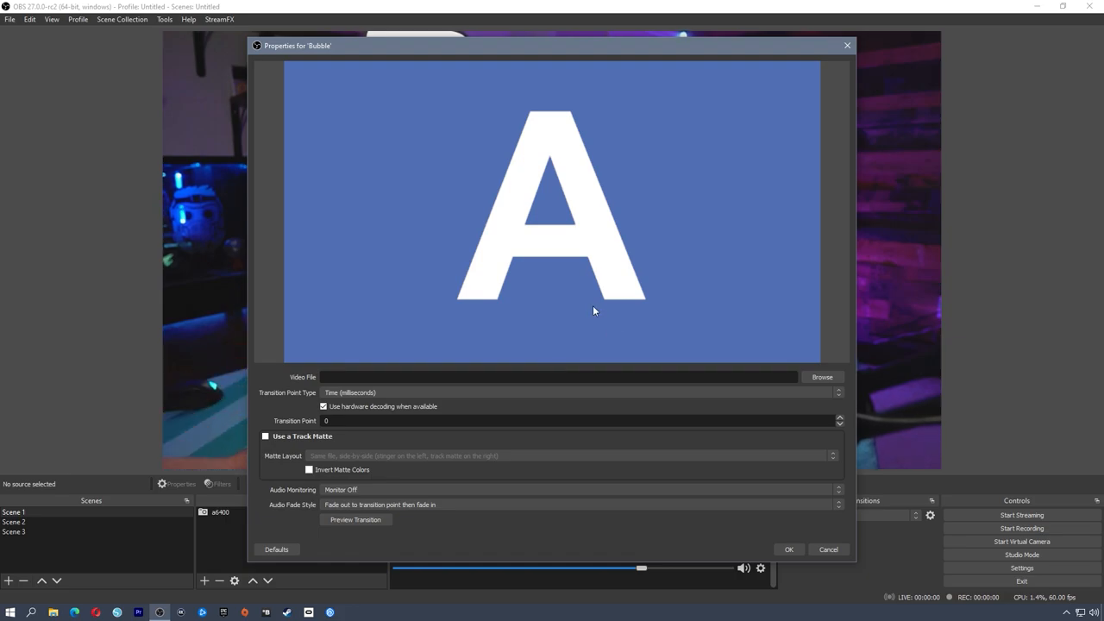
mouse_move(586, 380)
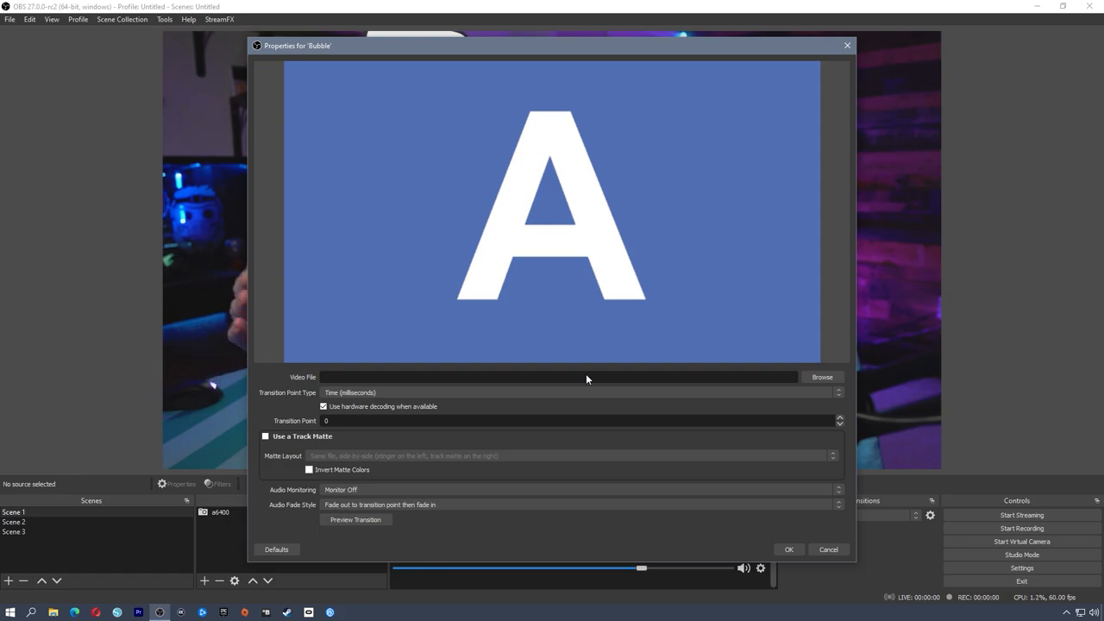
mouse_move(347, 445)
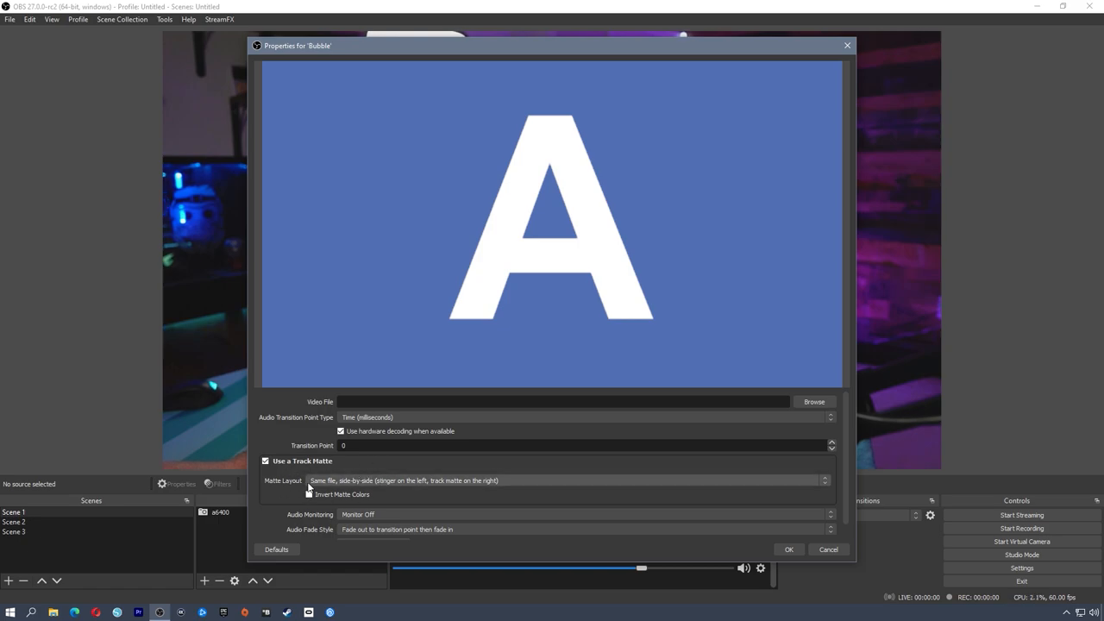
Step: Keep the matte layout as Same file, side-by-side for the Bubble stinger
click(824, 480)
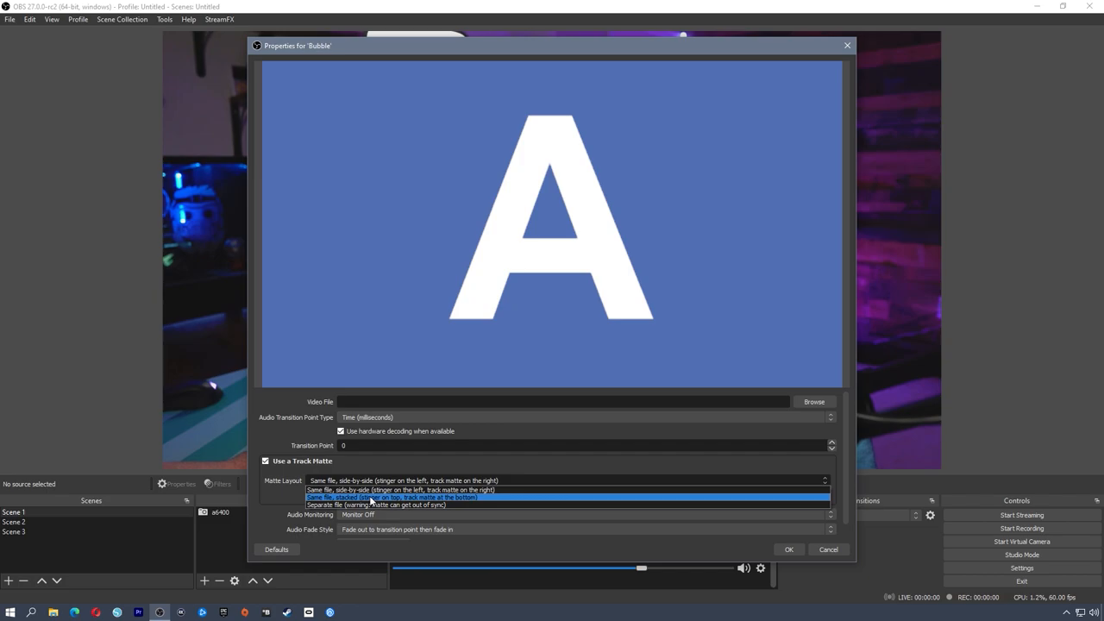
mouse_move(371, 504)
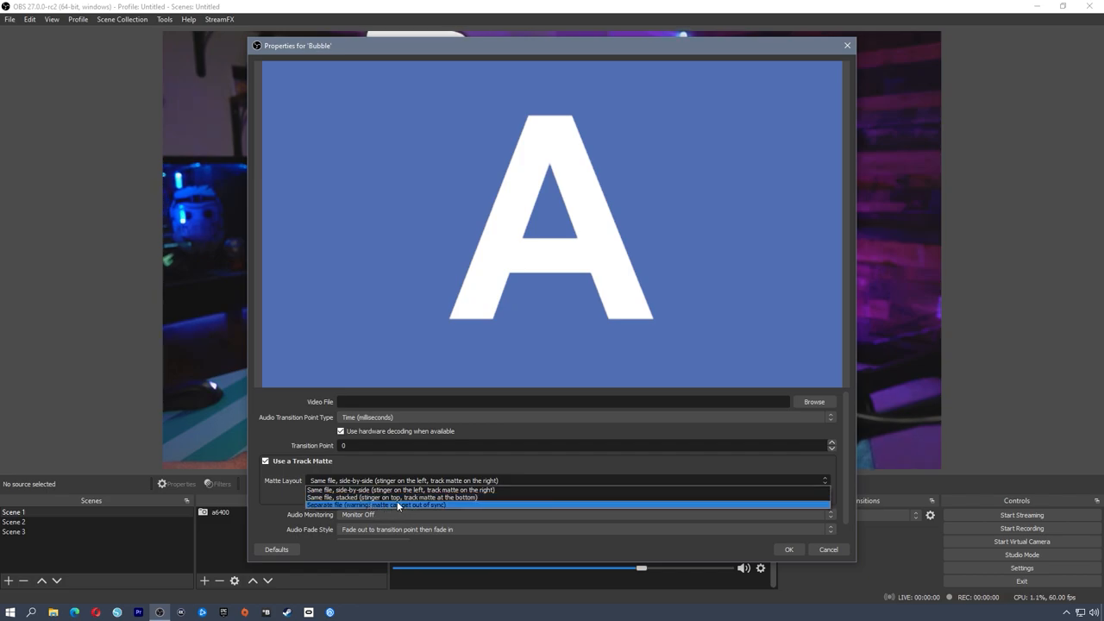
mouse_move(410, 497)
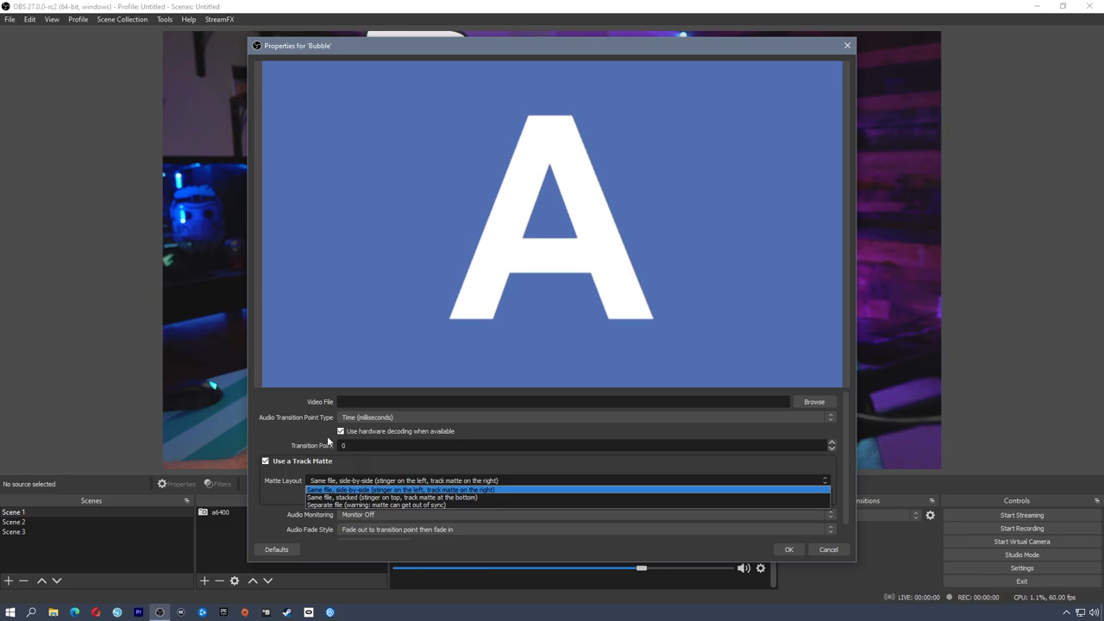
click(403, 490)
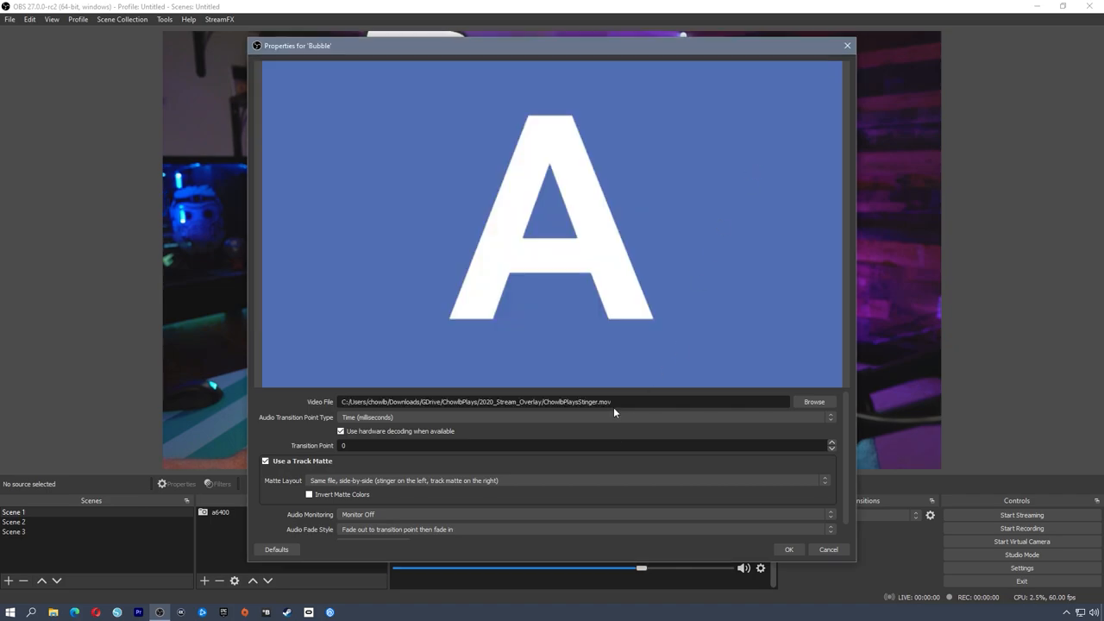
Step: Preview the Bubble stinger transition a few times
scroll(down, 3)
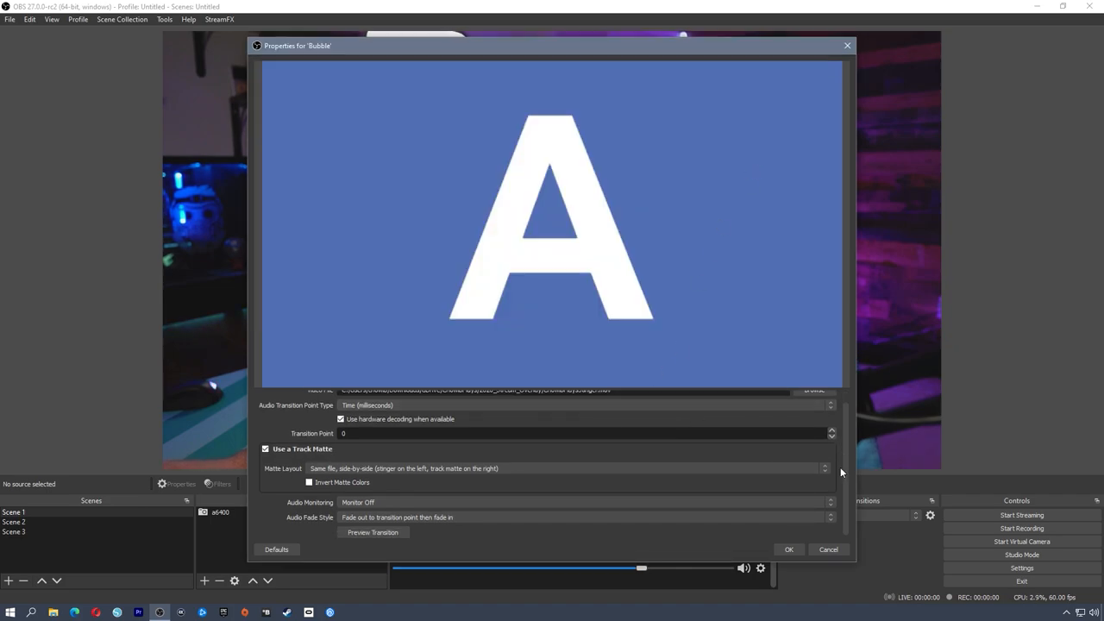
click(372, 532)
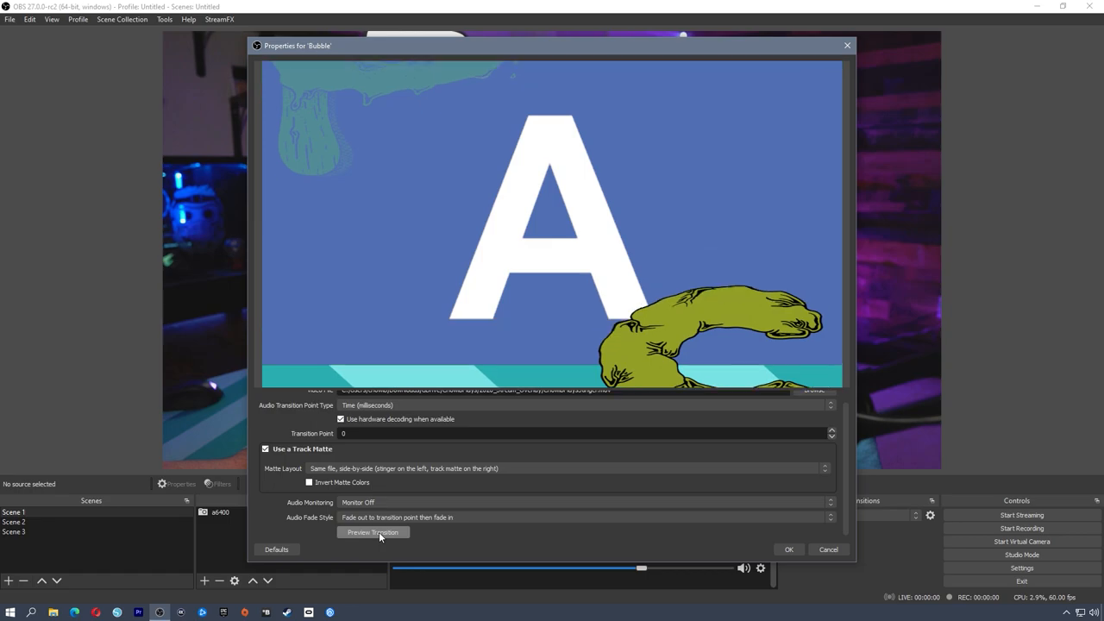
click(373, 532)
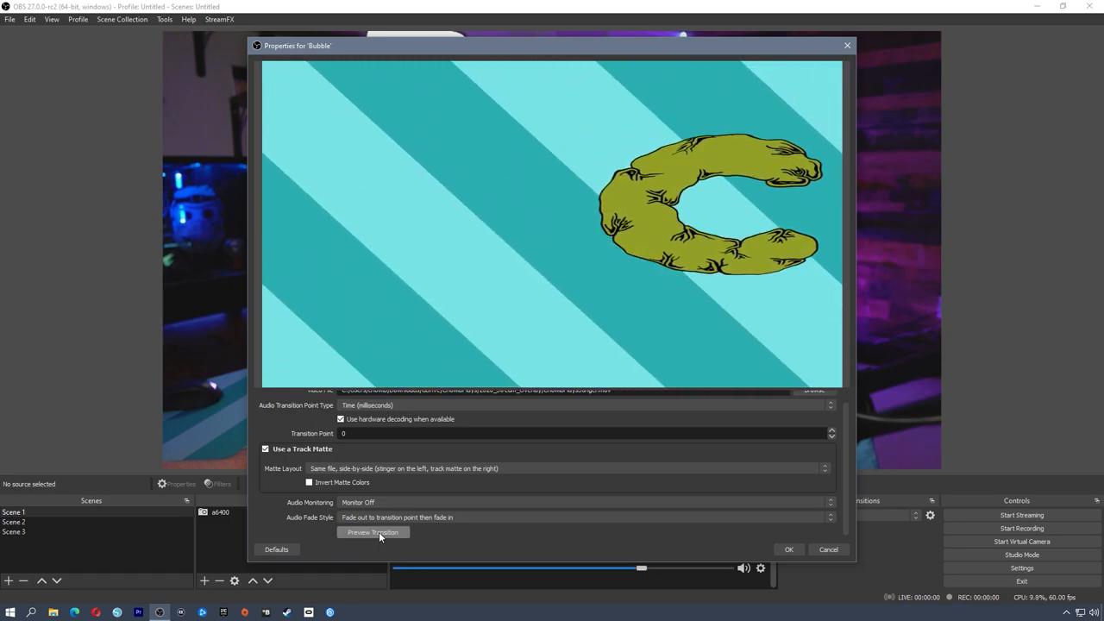
click(373, 532)
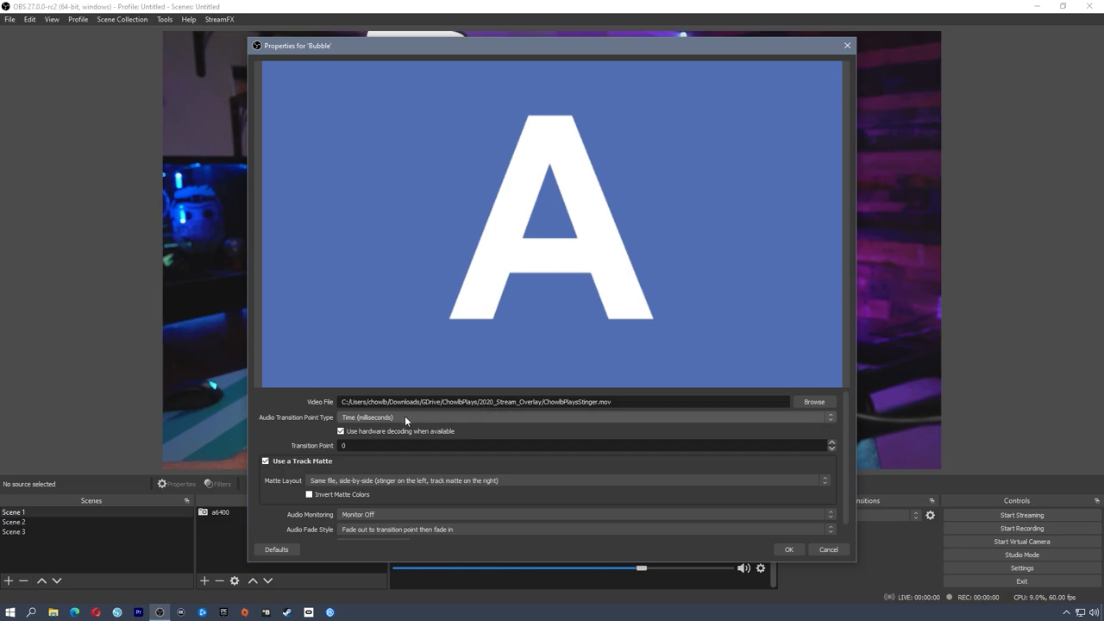
Step: Measure Bubble's transition point in frames at frame 24 and preview it
click(266, 461)
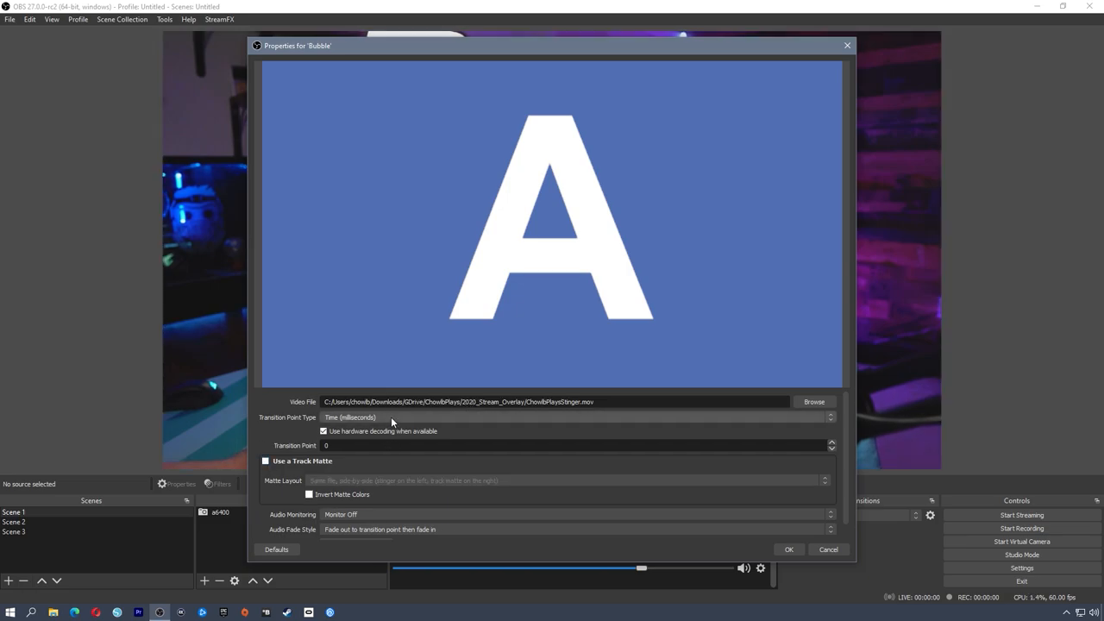
click(573, 418)
text(24)
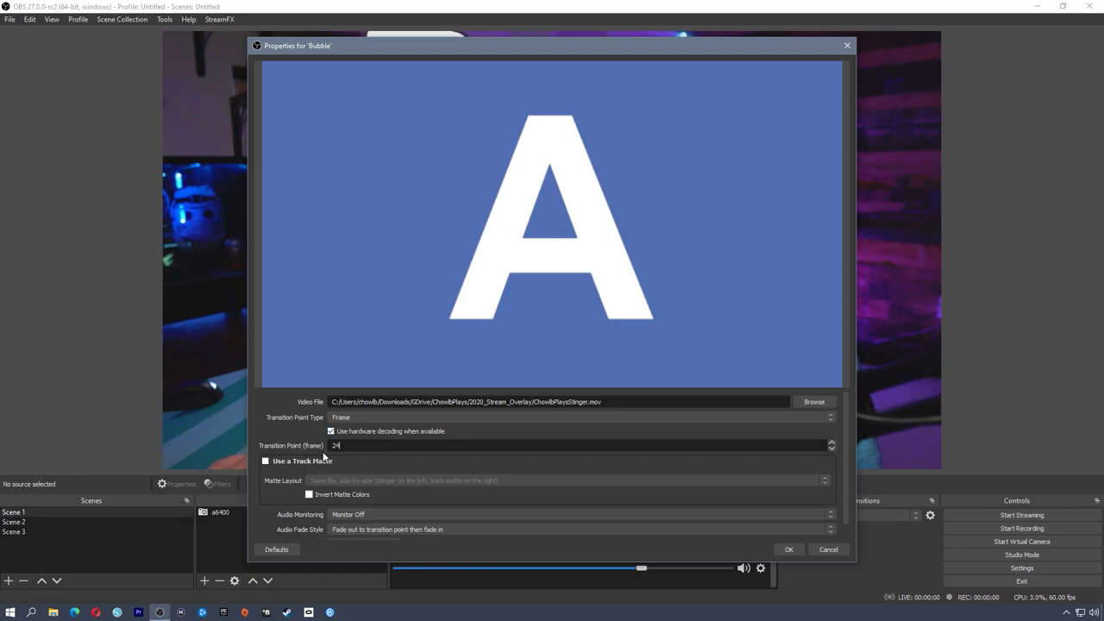
scroll(down, 3)
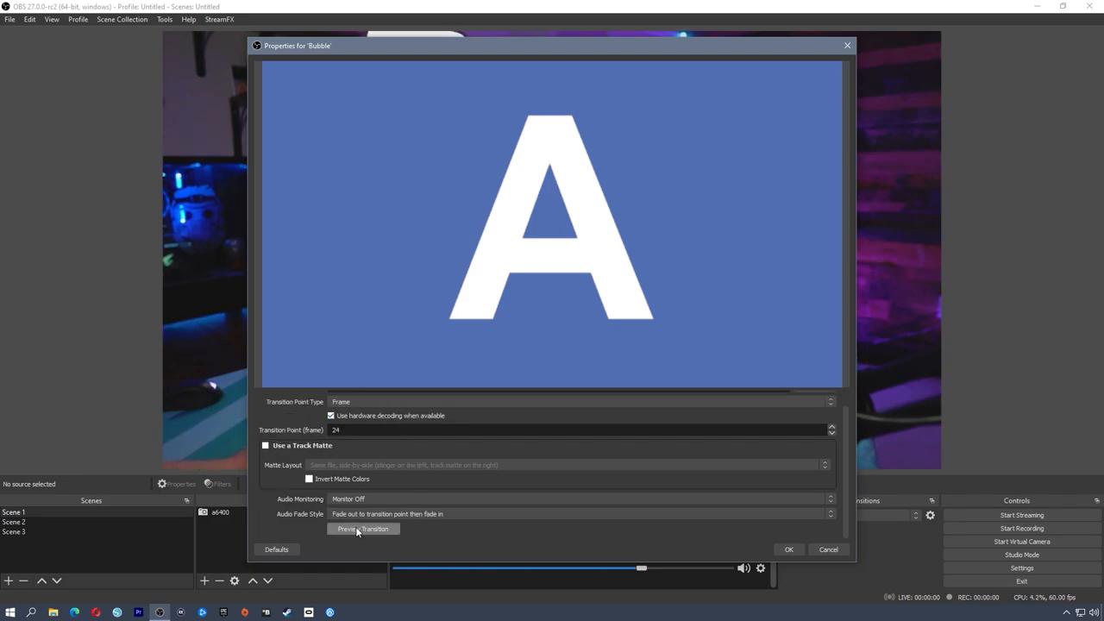
click(363, 528)
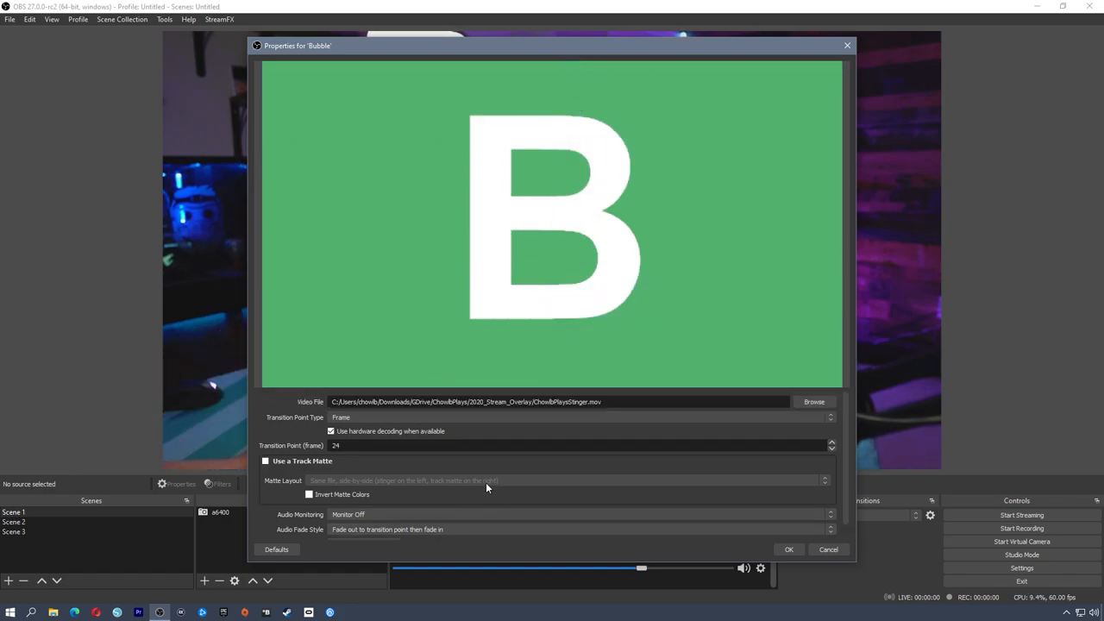
triple_click(336, 446)
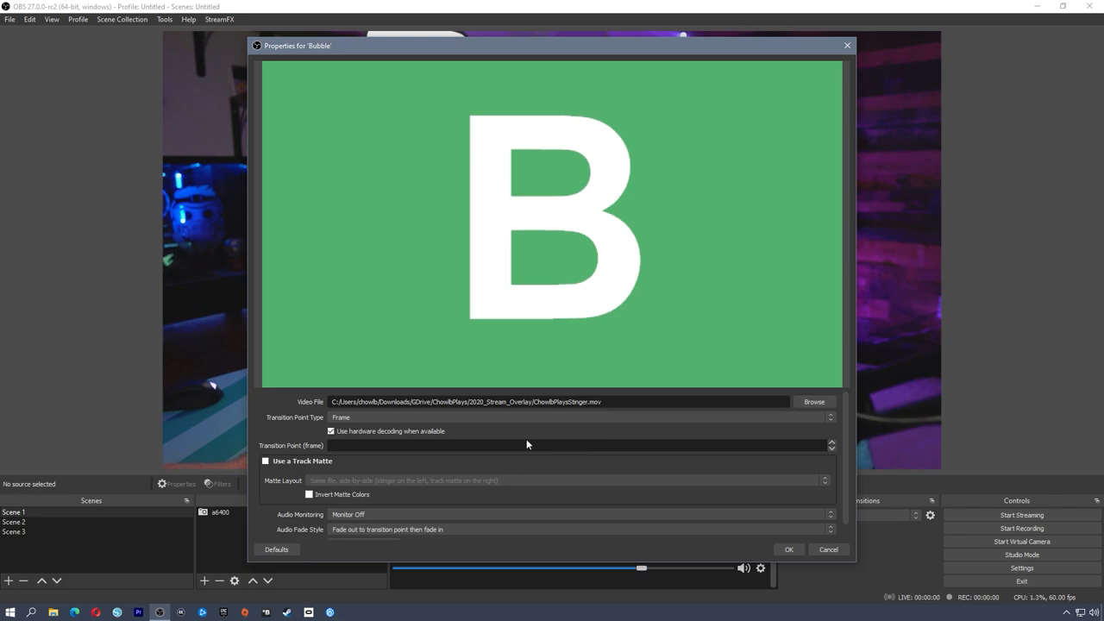
click(815, 400)
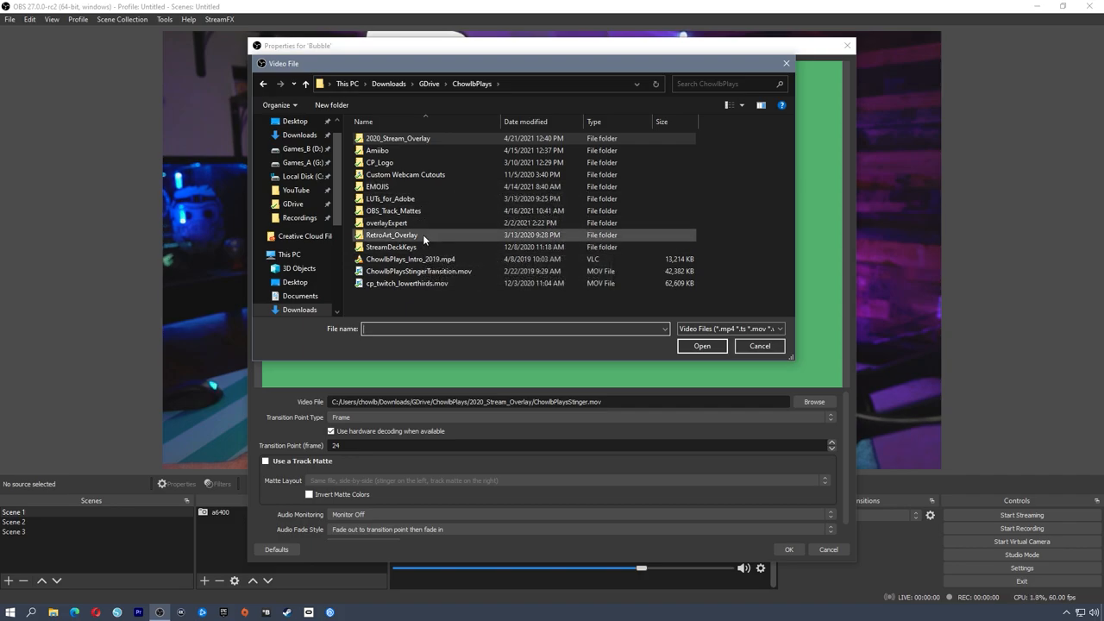
Step: Load blankTransition.mov from the OBS_Track_Mattes folder as Bubble's video file
double_click(394, 211)
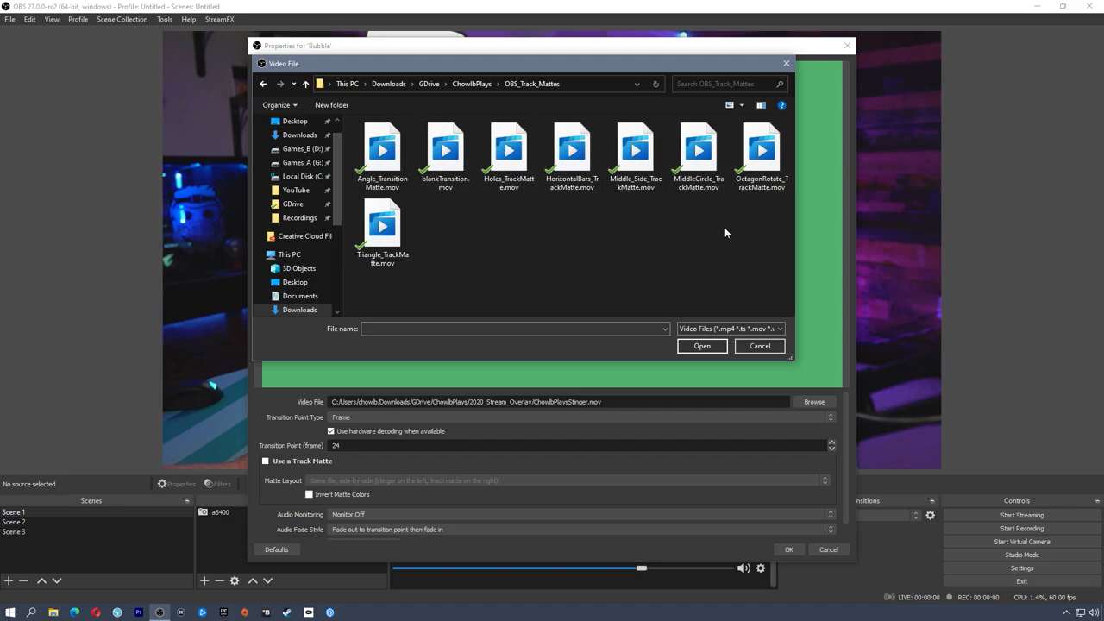
mouse_move(487, 249)
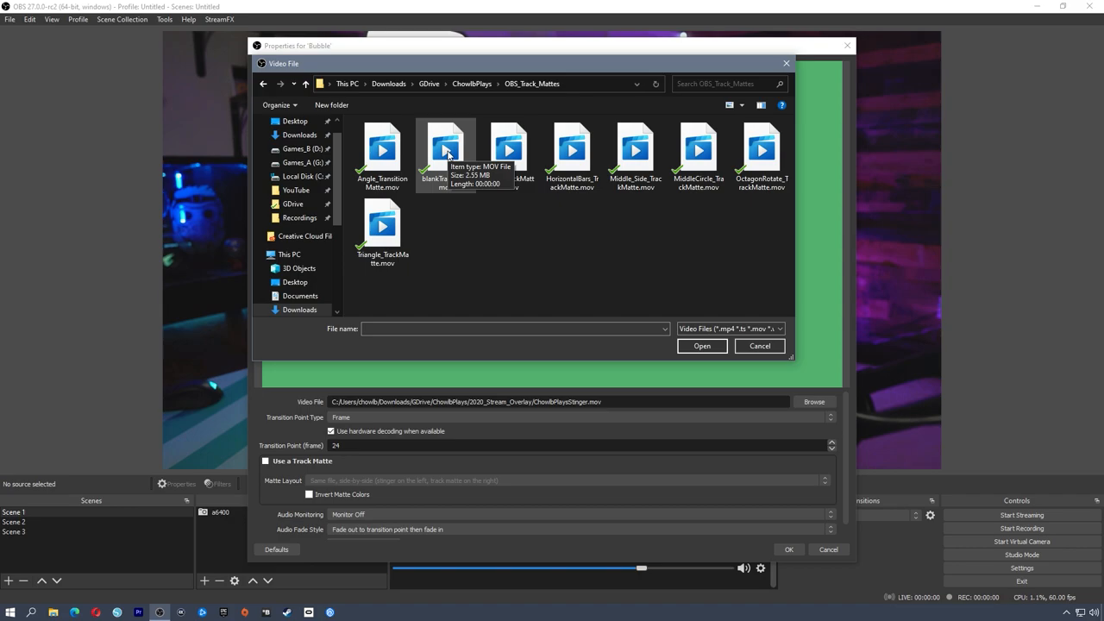
click(509, 147)
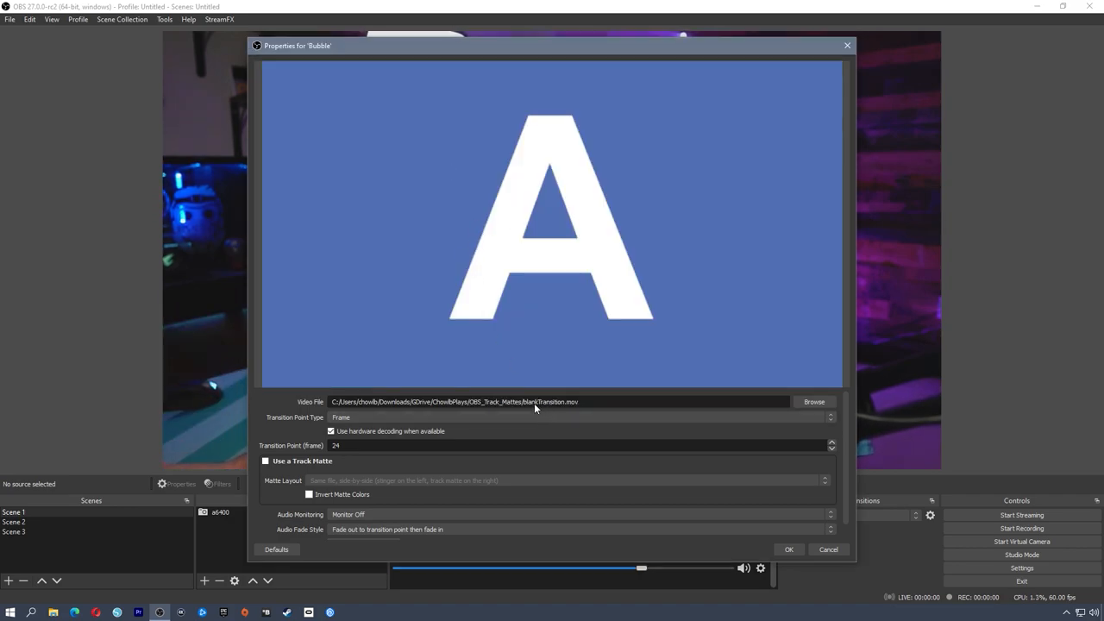
mouse_move(569, 407)
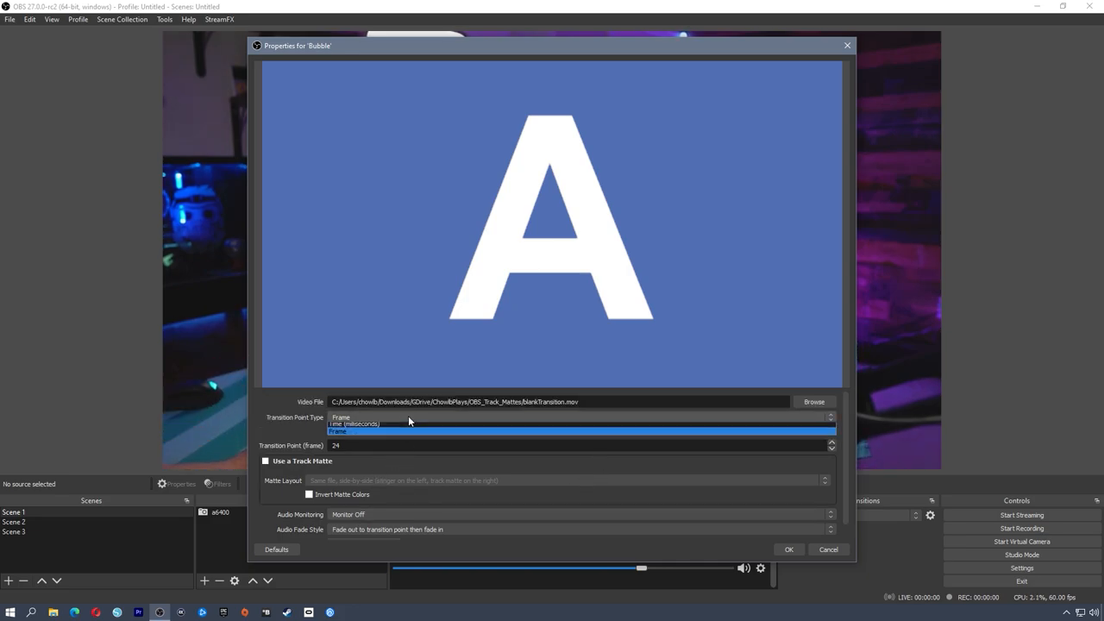
Step: Measure Bubble's transition point in milliseconds at 0 and preview the transition
click(354, 424)
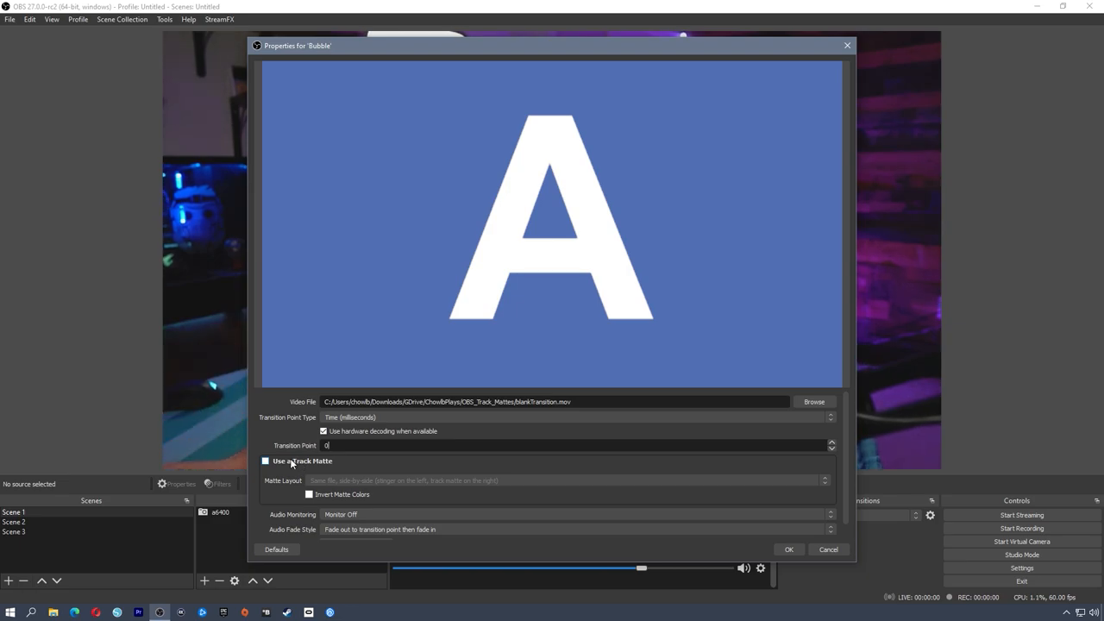
click(266, 461)
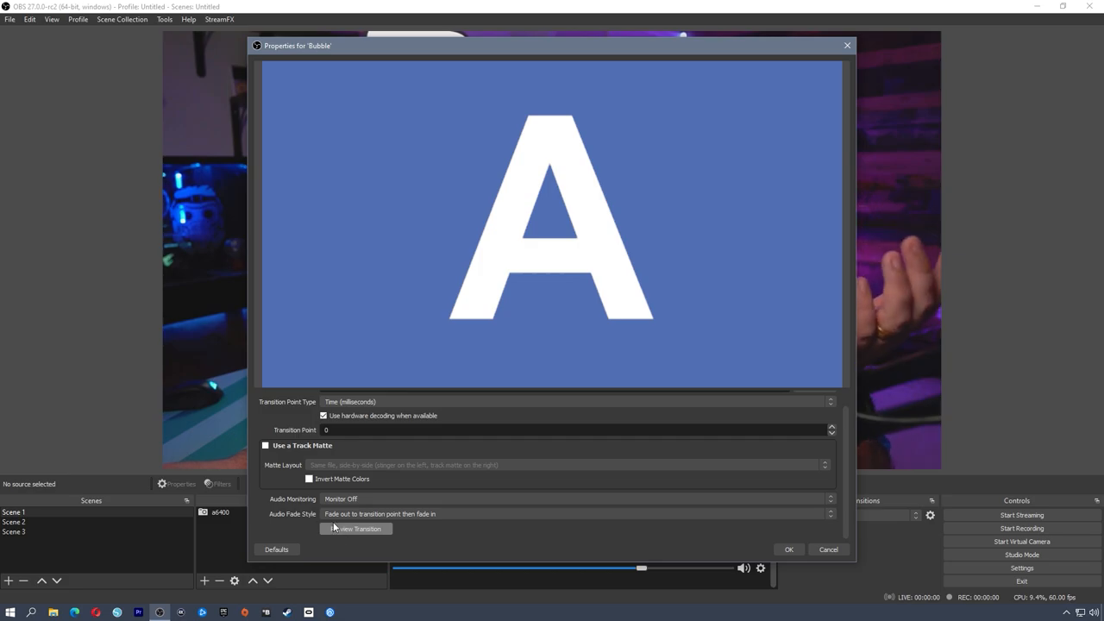
click(265, 461)
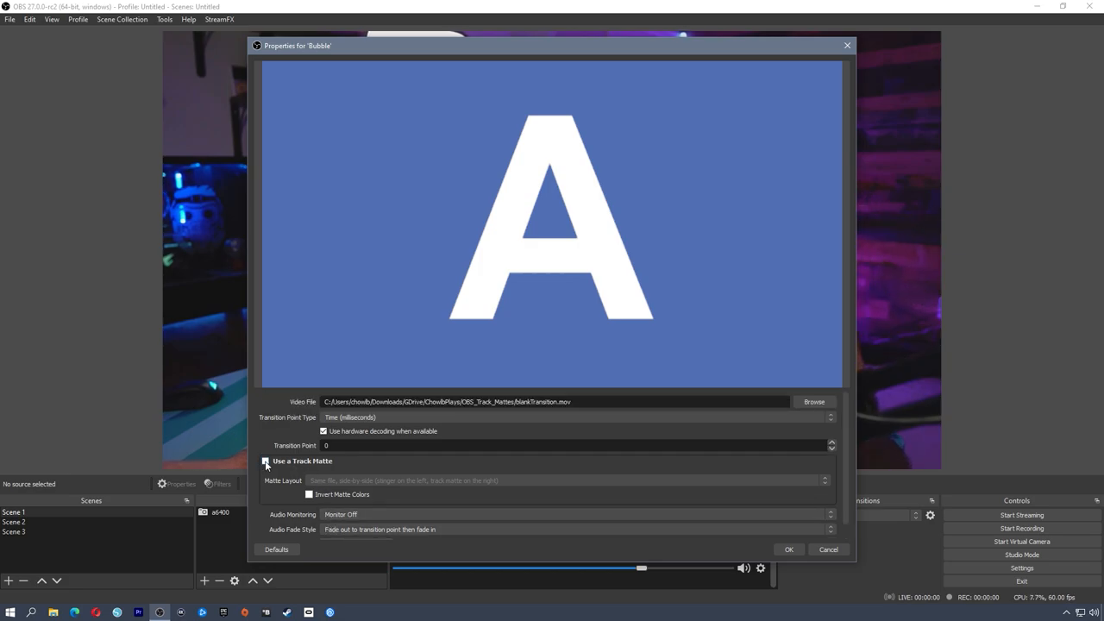
Step: Enable a separate track matte using Holes_TrackMatte.mov and preview the result
click(265, 461)
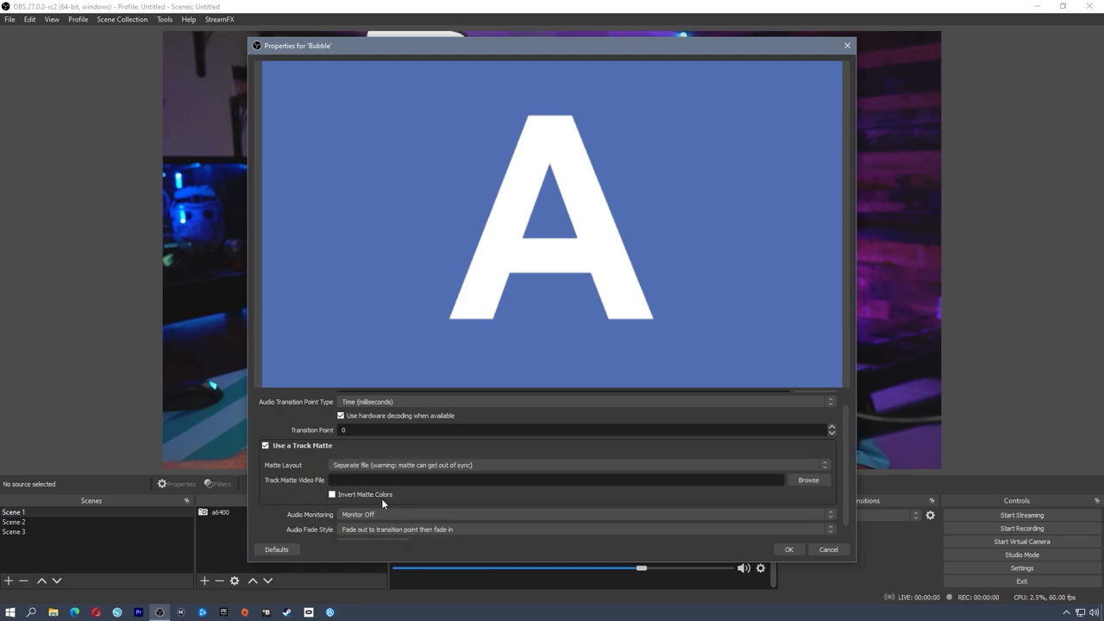
click(807, 479)
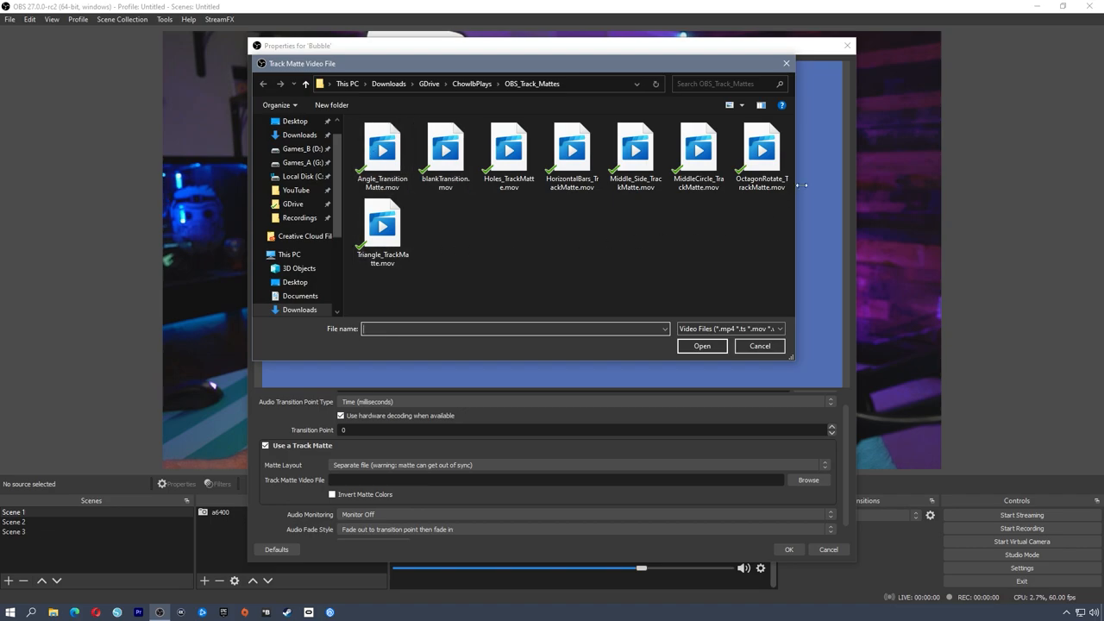
mouse_move(509, 252)
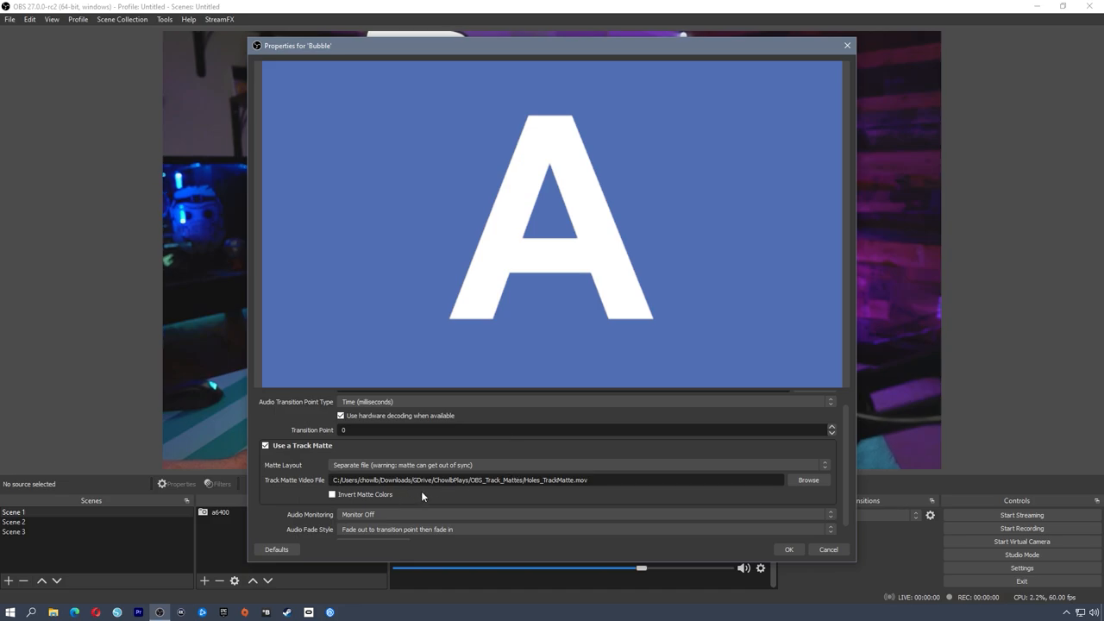
scroll(down, 3)
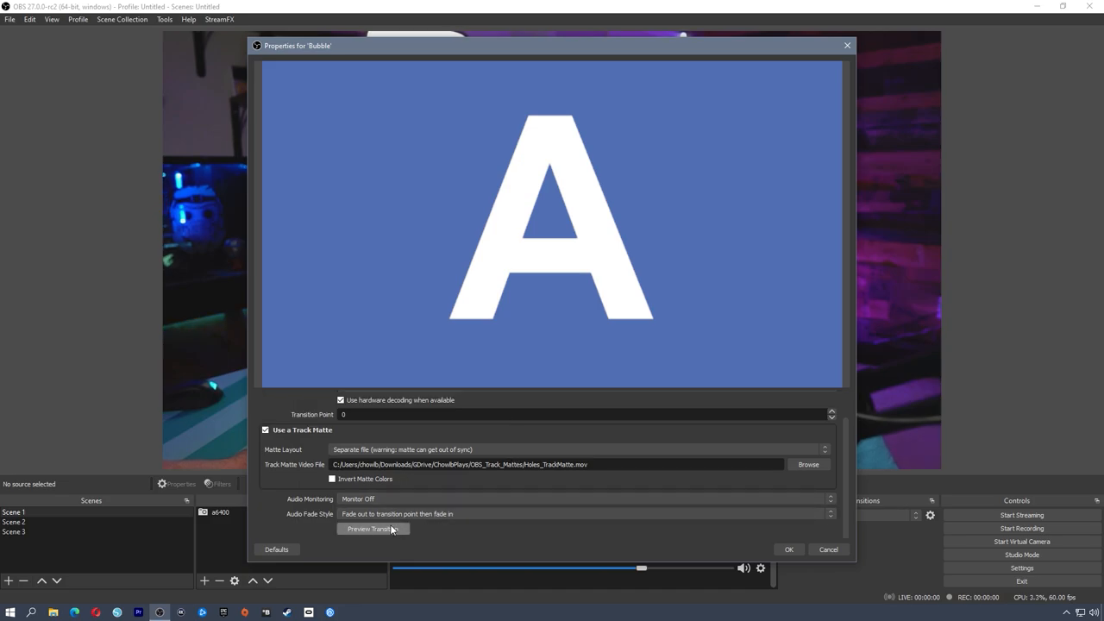
click(371, 528)
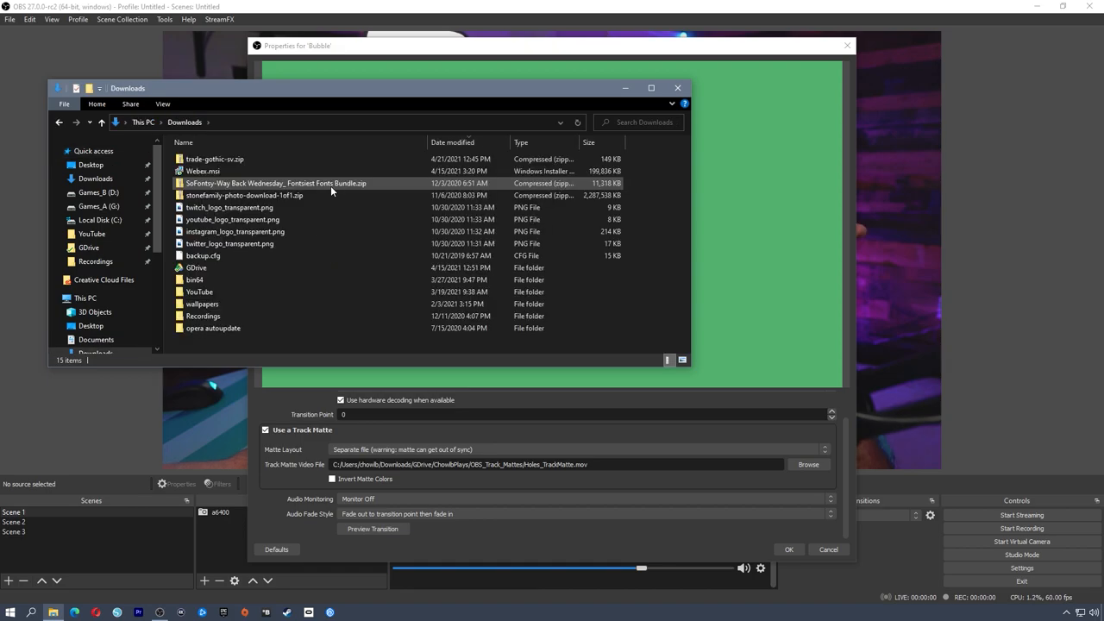
Step: Browse through GDrive to the OBS_Track_Mattes folder and inspect Holes_TrackMatte.mov
click(229, 207)
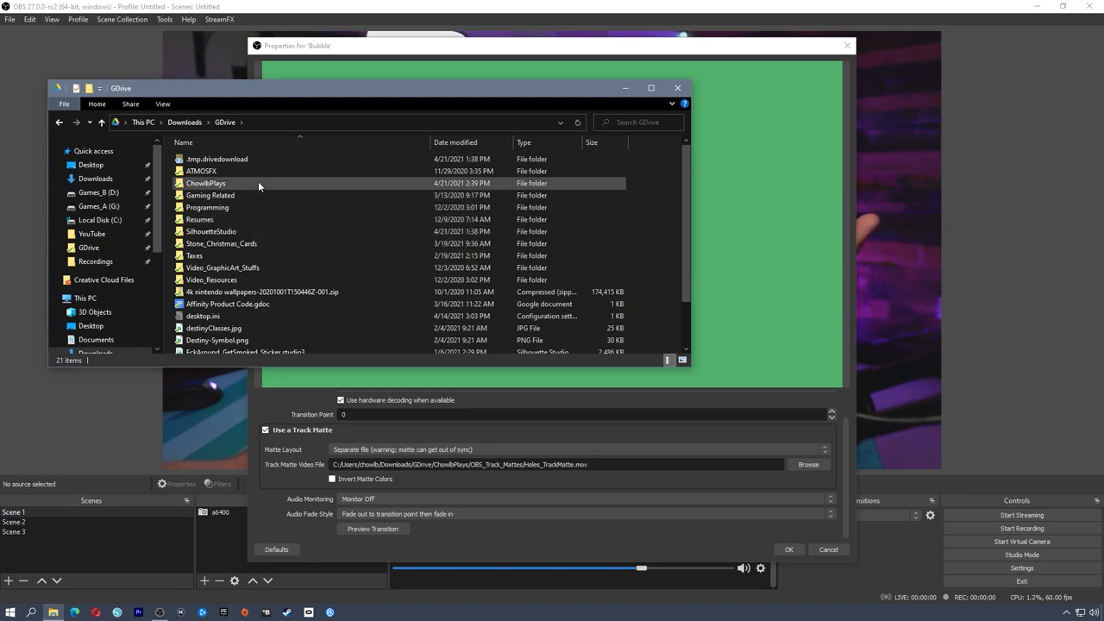
mouse_move(250, 188)
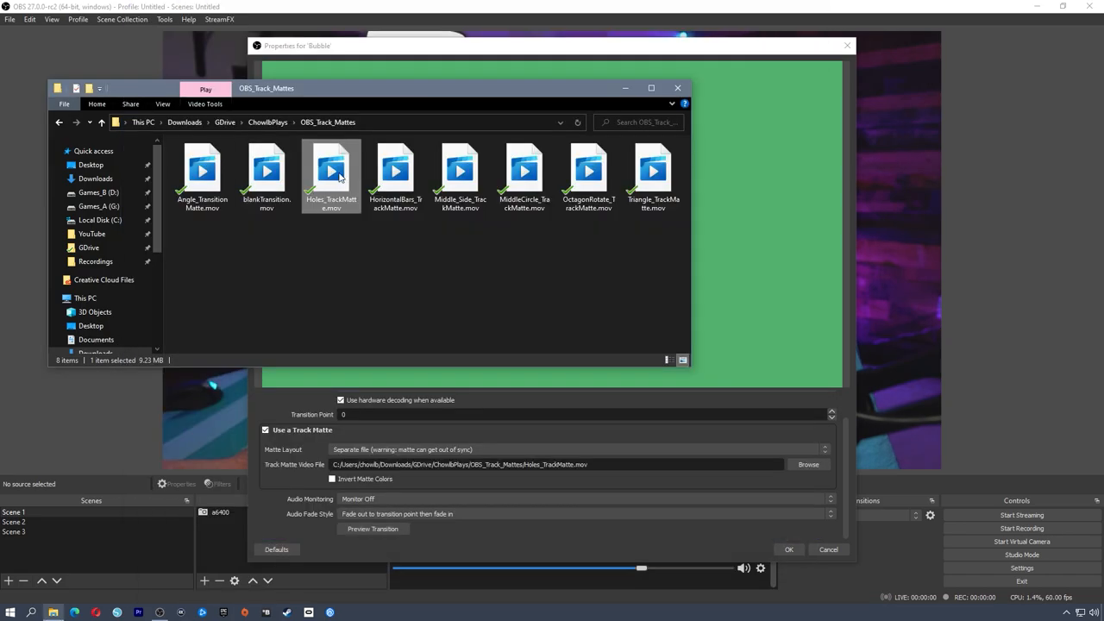
right_click(331, 176)
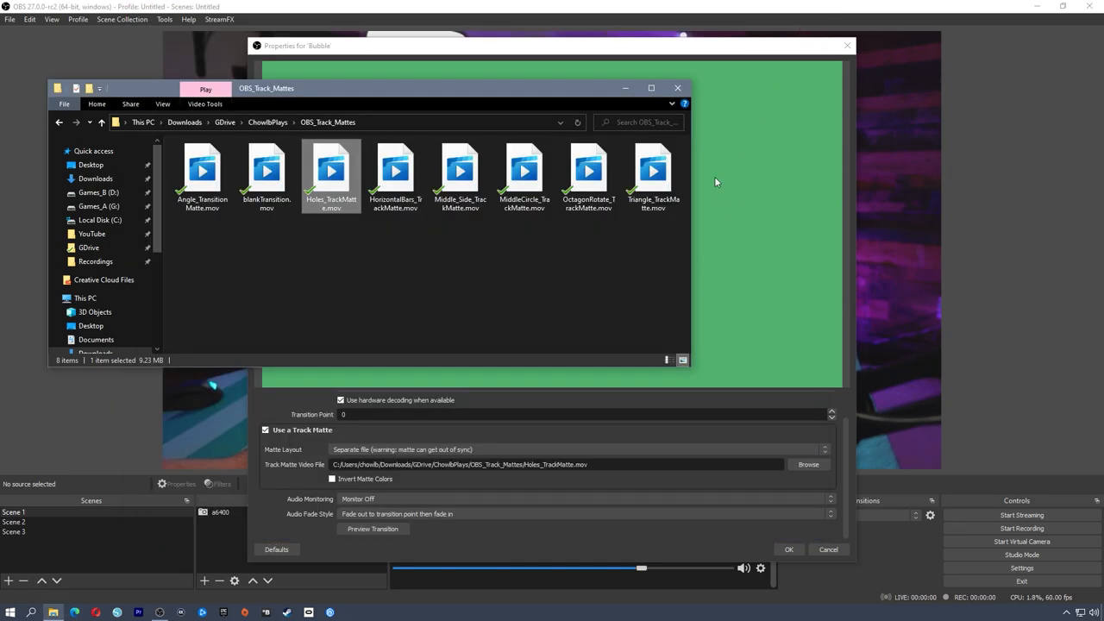
mouse_move(496, 240)
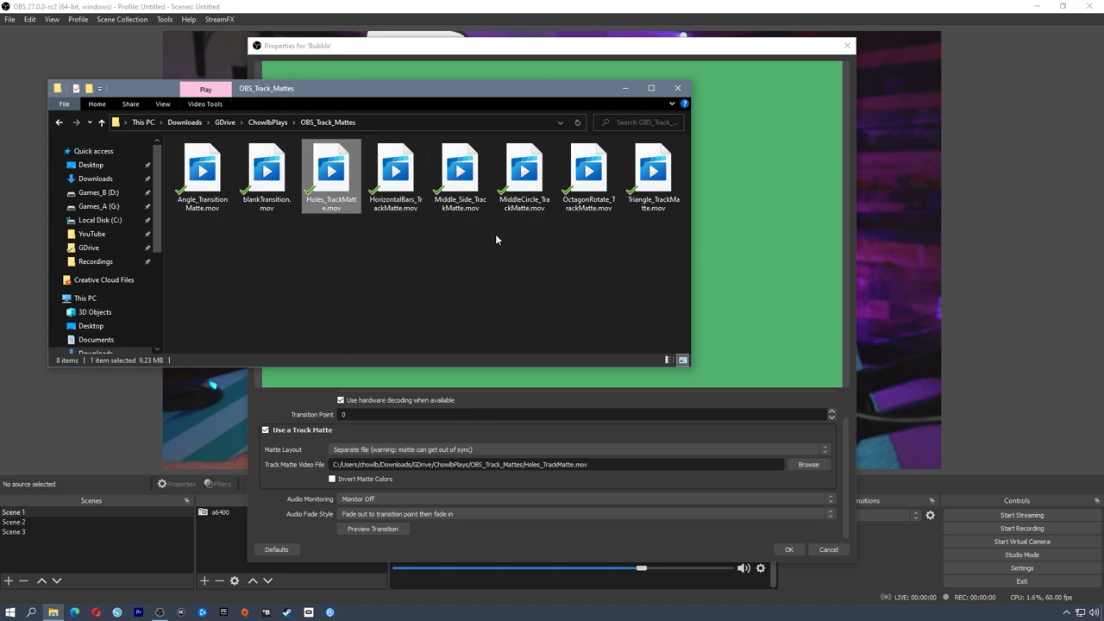
mouse_move(474, 229)
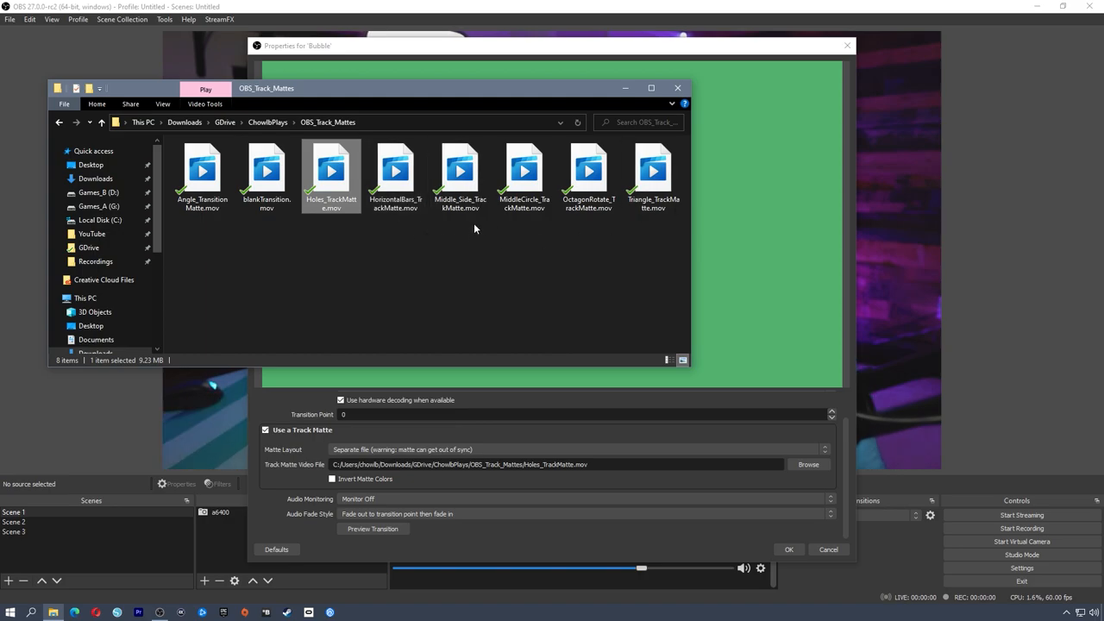
click(788, 549)
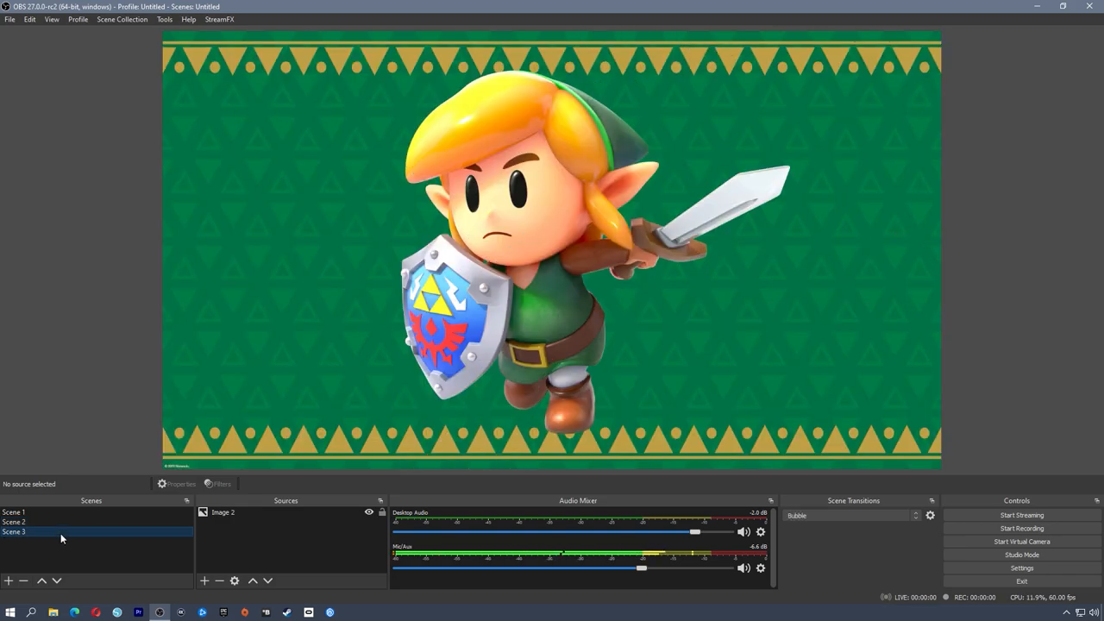
Step: Cut from Scene 1 to Scene 2 and expand the Scene Transitions add list
click(14, 511)
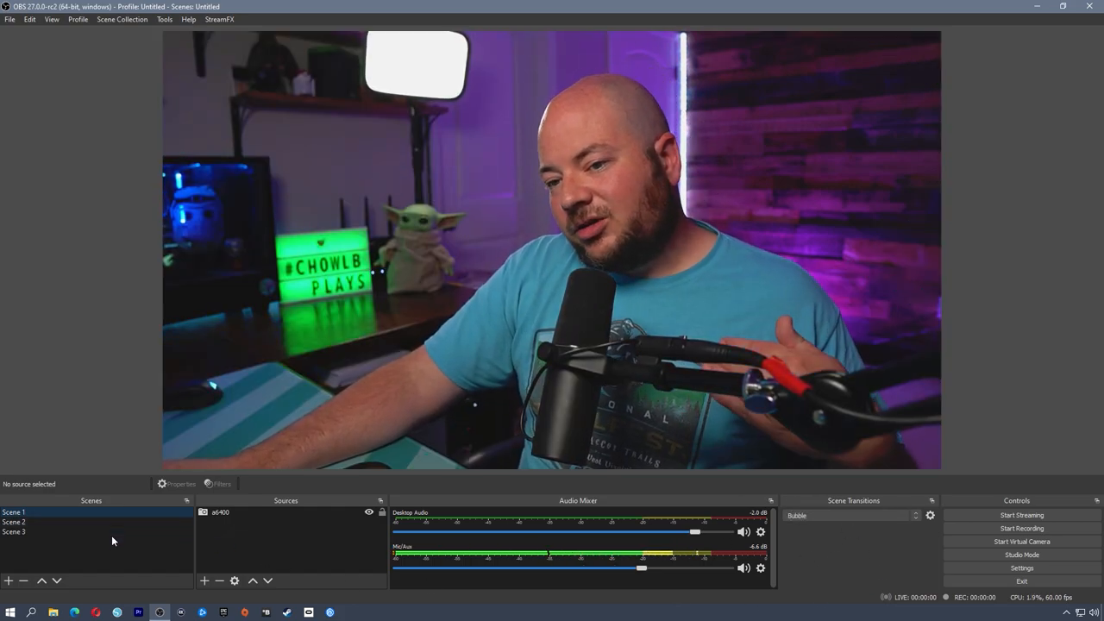
click(14, 521)
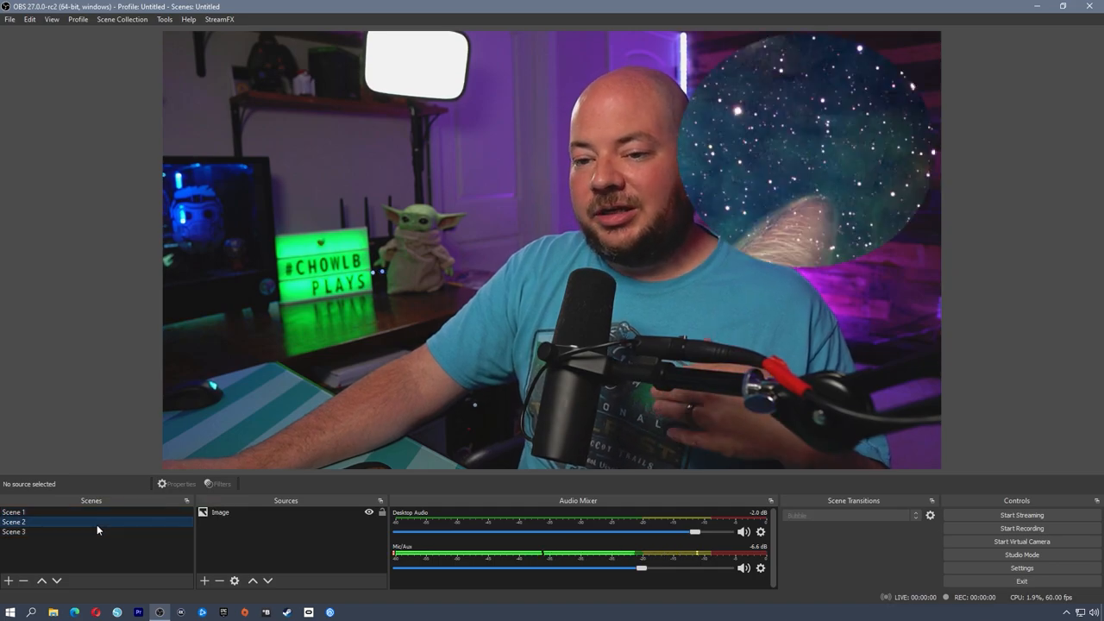
right_click(13, 521)
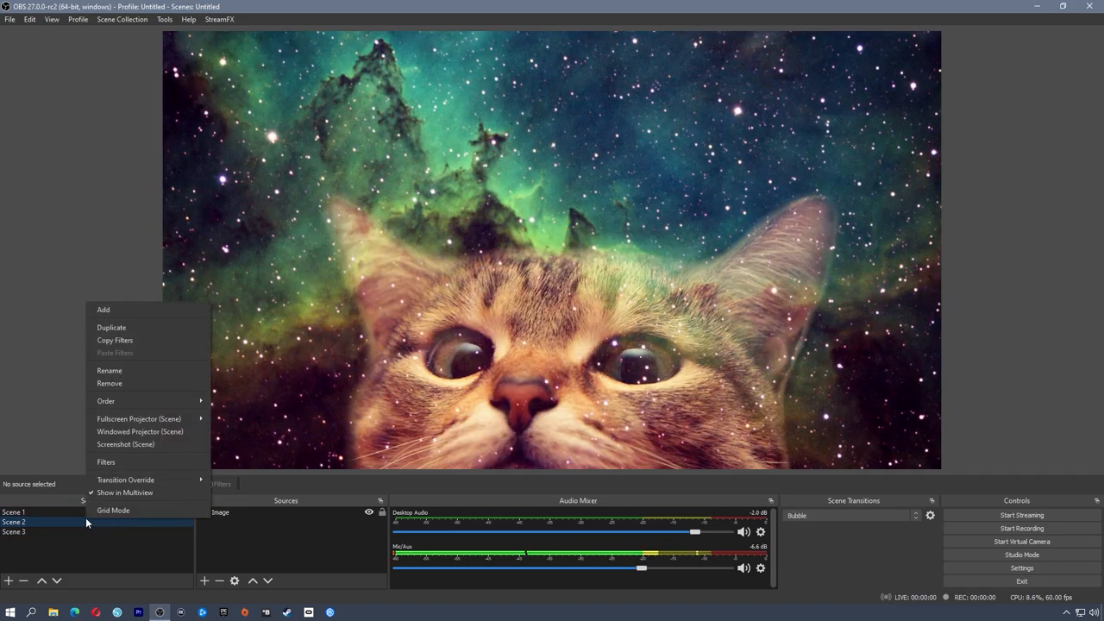
click(124, 480)
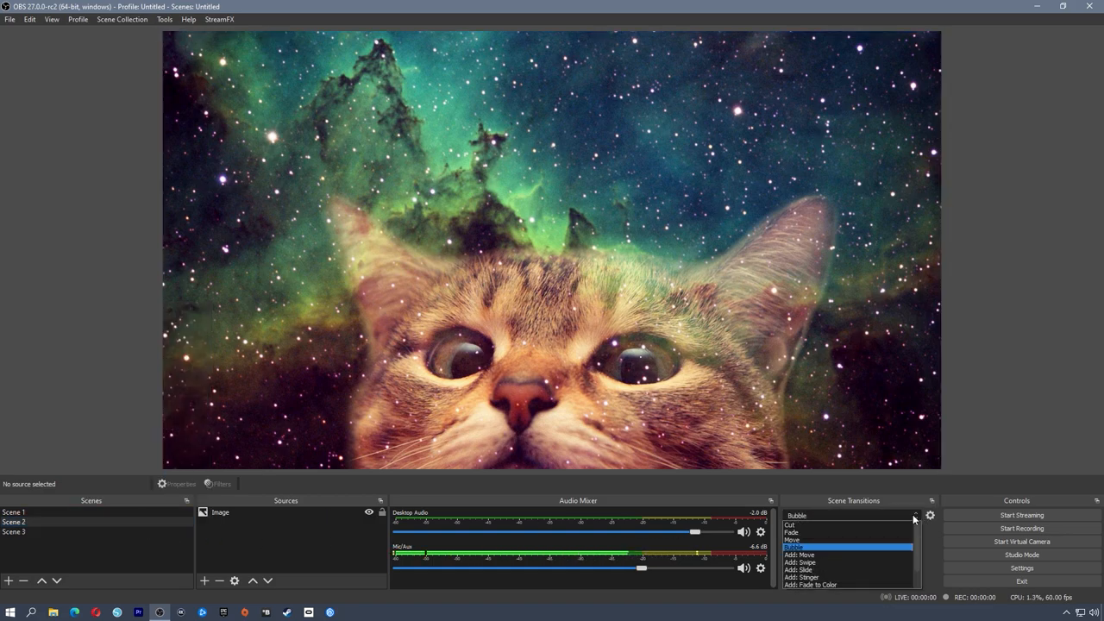
Step: Create a stinger named 'horizontalBars' playing blankTransition.mov
click(804, 569)
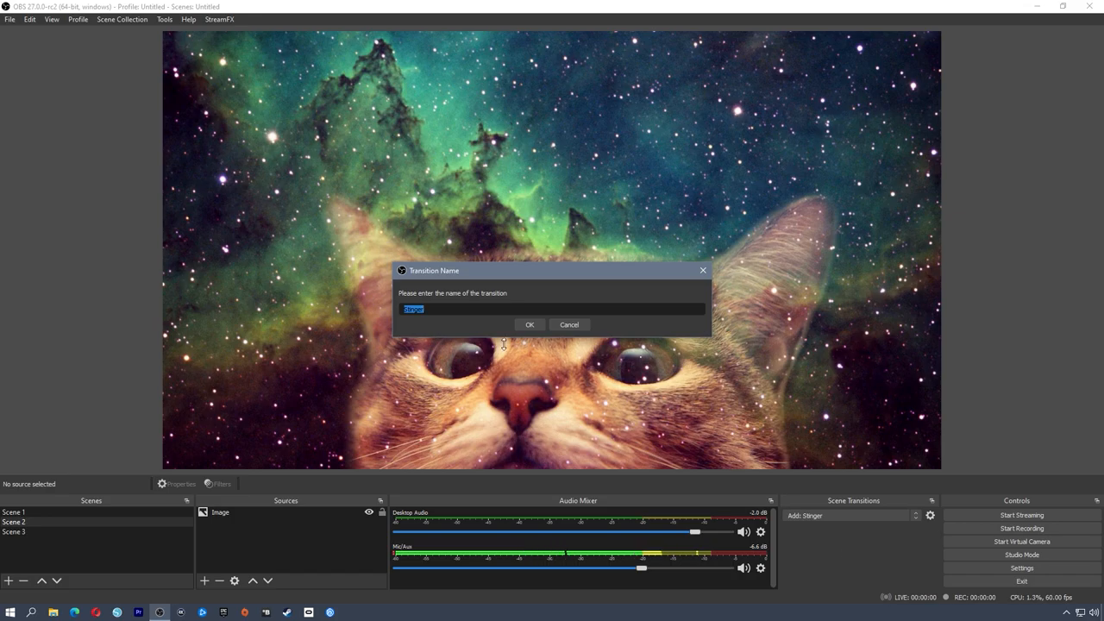
text(hor)
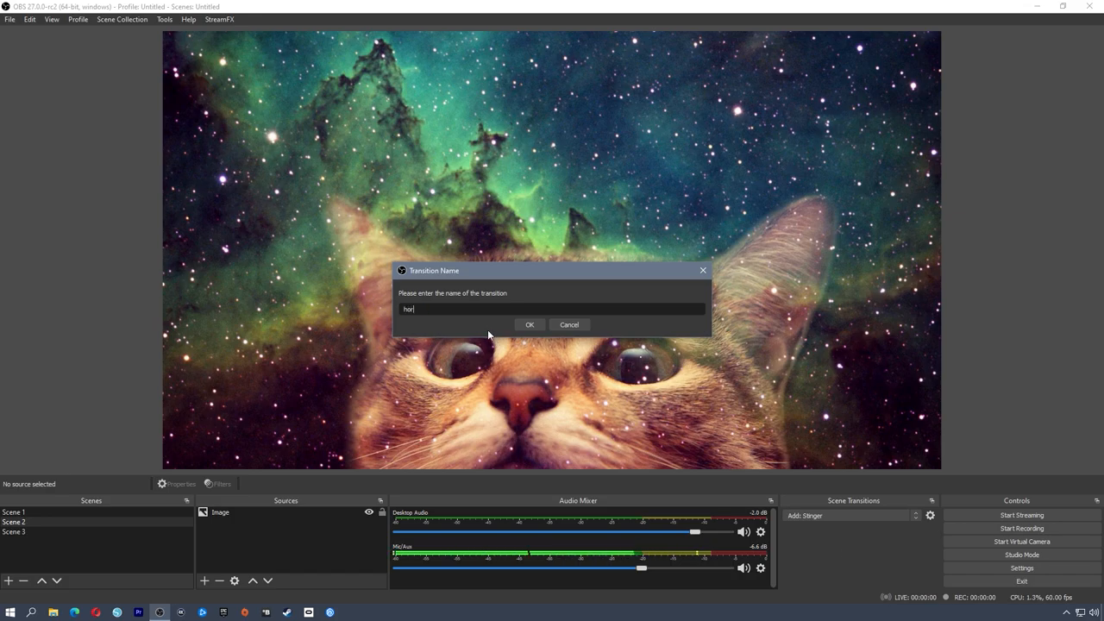
text(izontal)
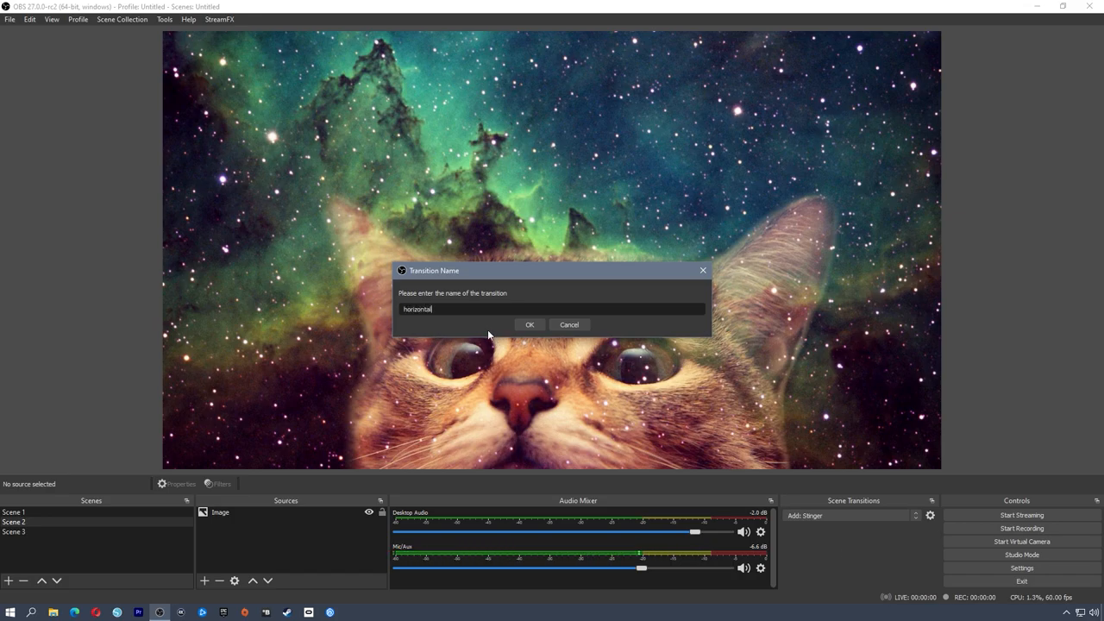
click(528, 324)
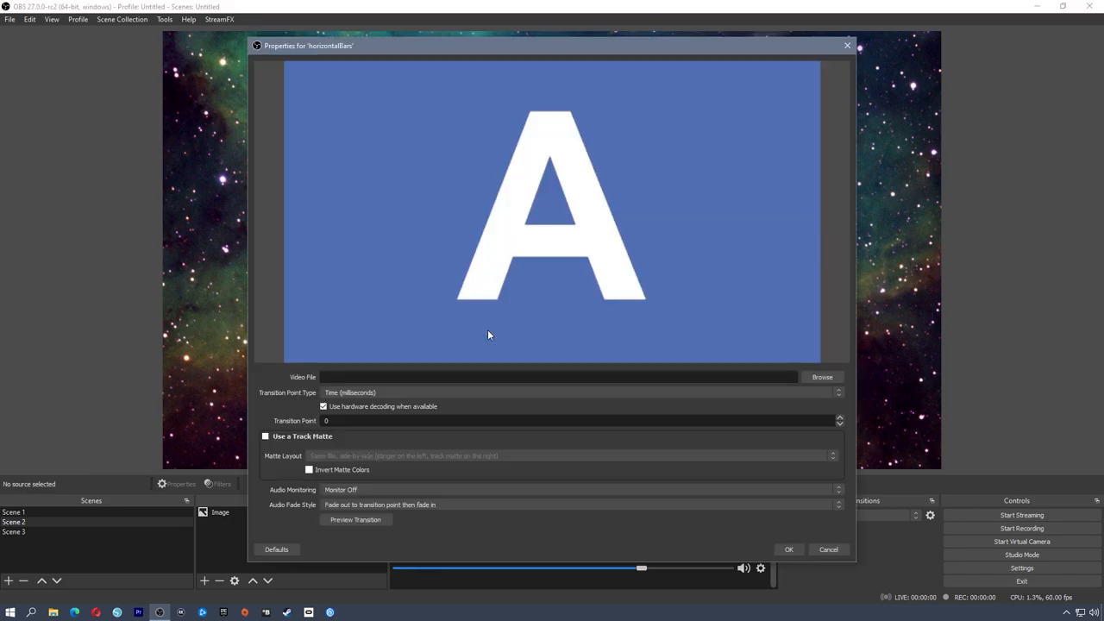
click(822, 376)
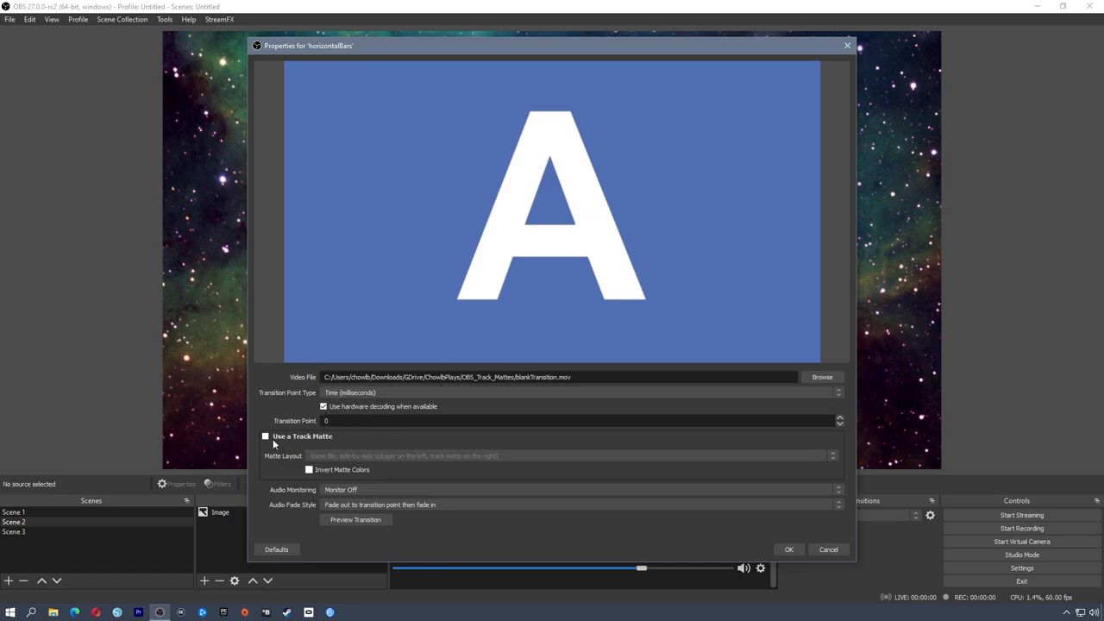
Step: Enable a separate-file HorizontalBars track matte and preview the transition
click(265, 435)
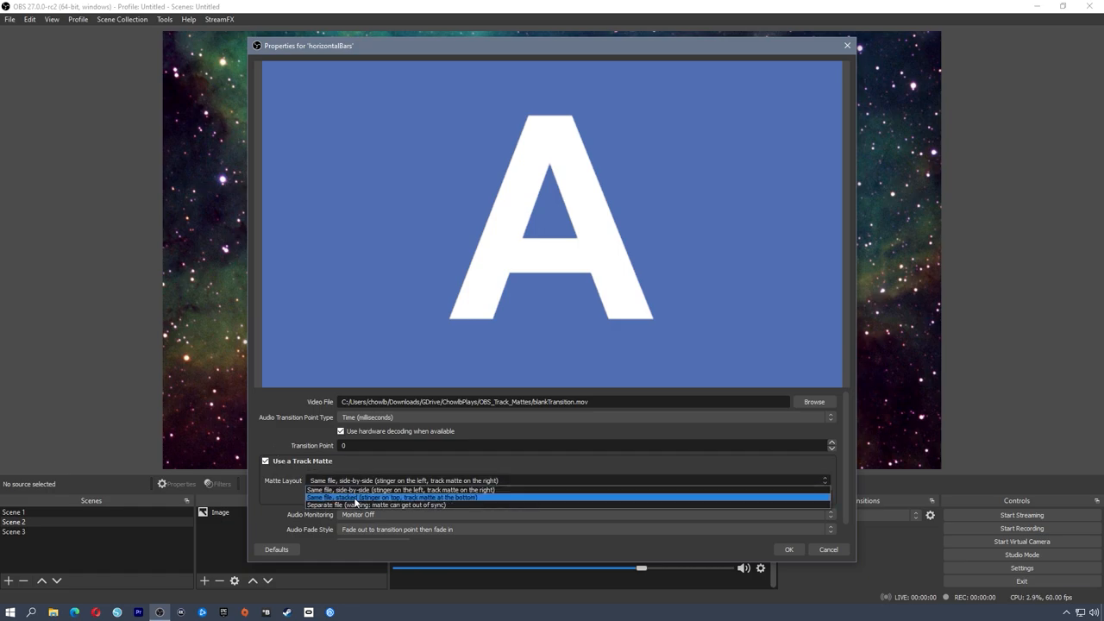
click(392, 504)
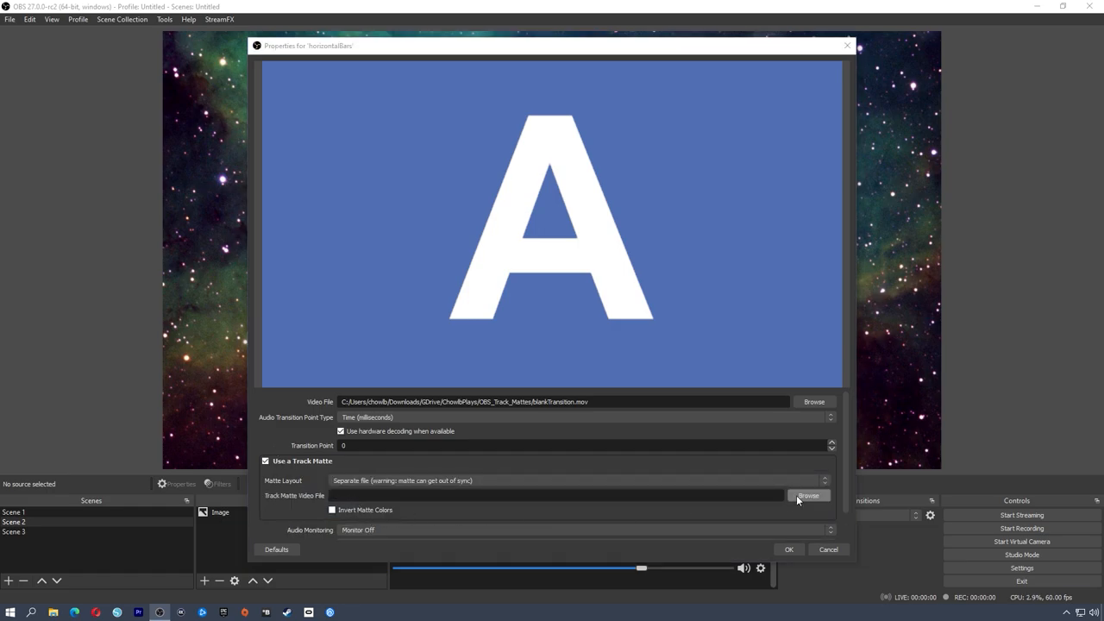
click(808, 495)
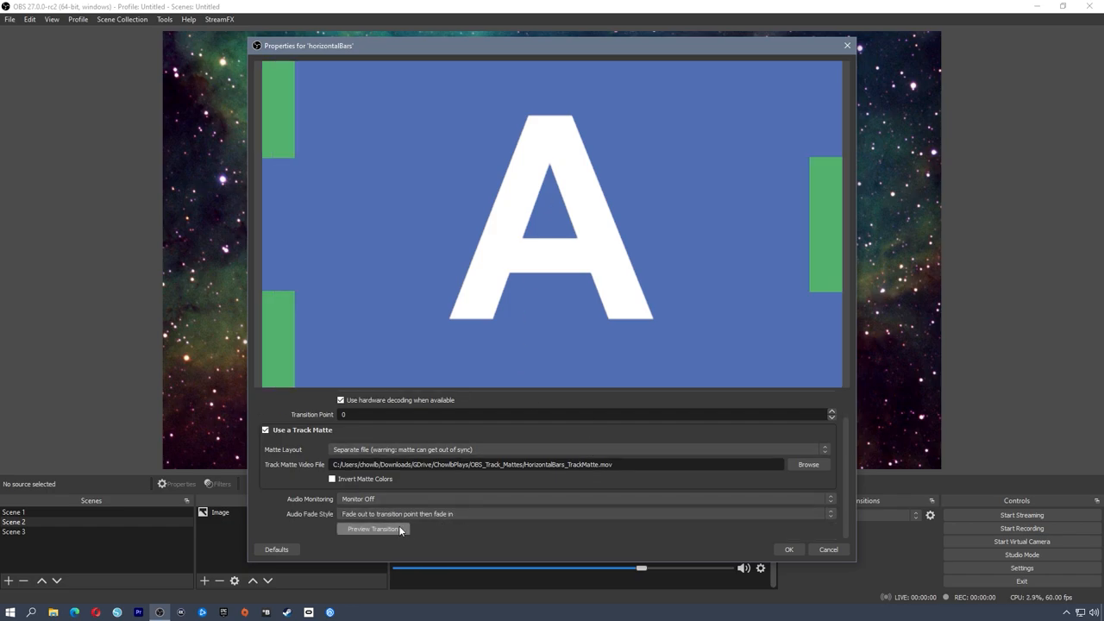
click(373, 528)
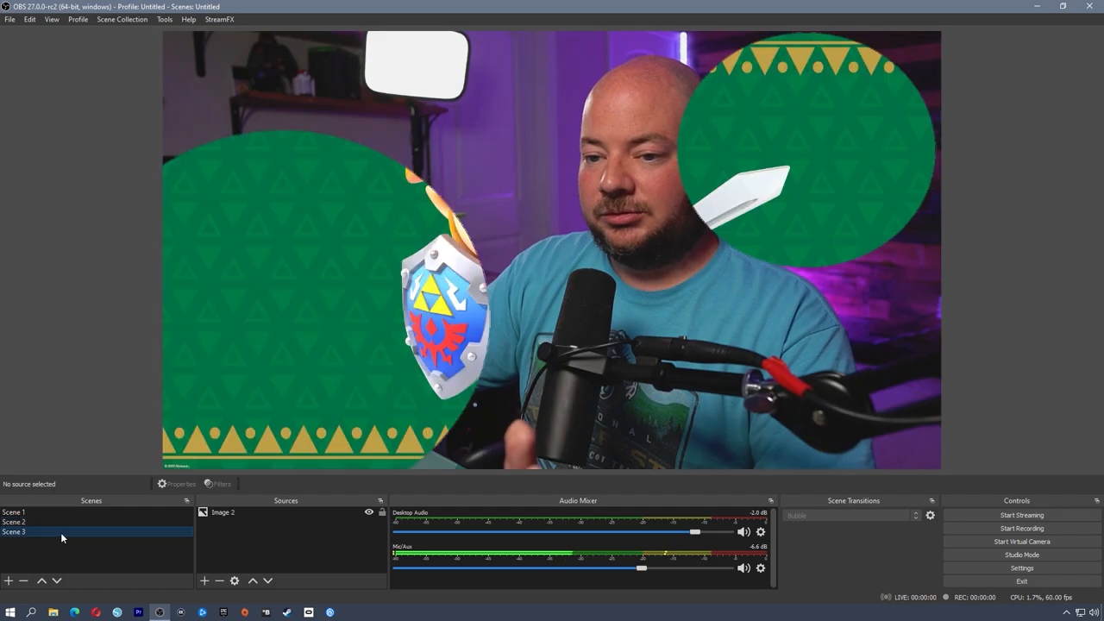
Step: Switch to Scene 3 to test the transition, then return to Scene 2
click(13, 521)
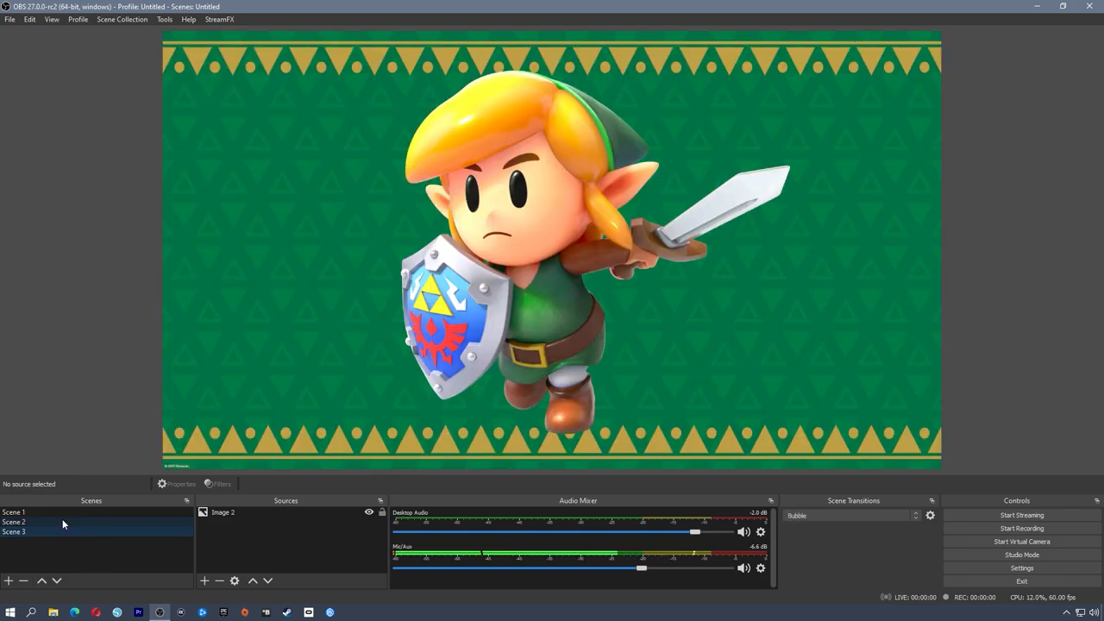
click(14, 521)
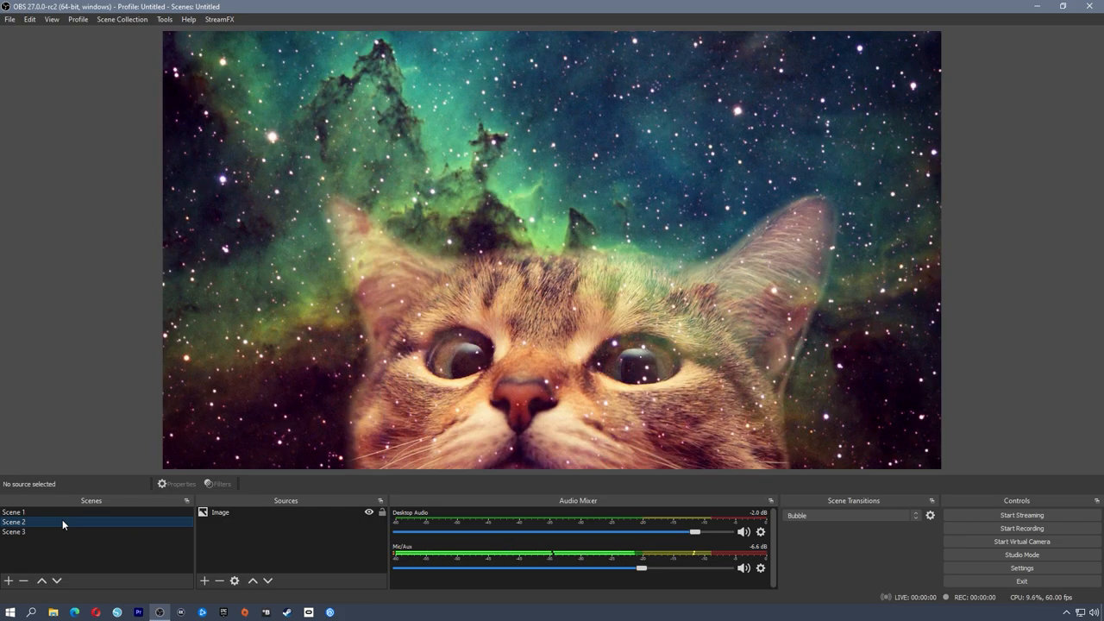
mouse_move(369, 531)
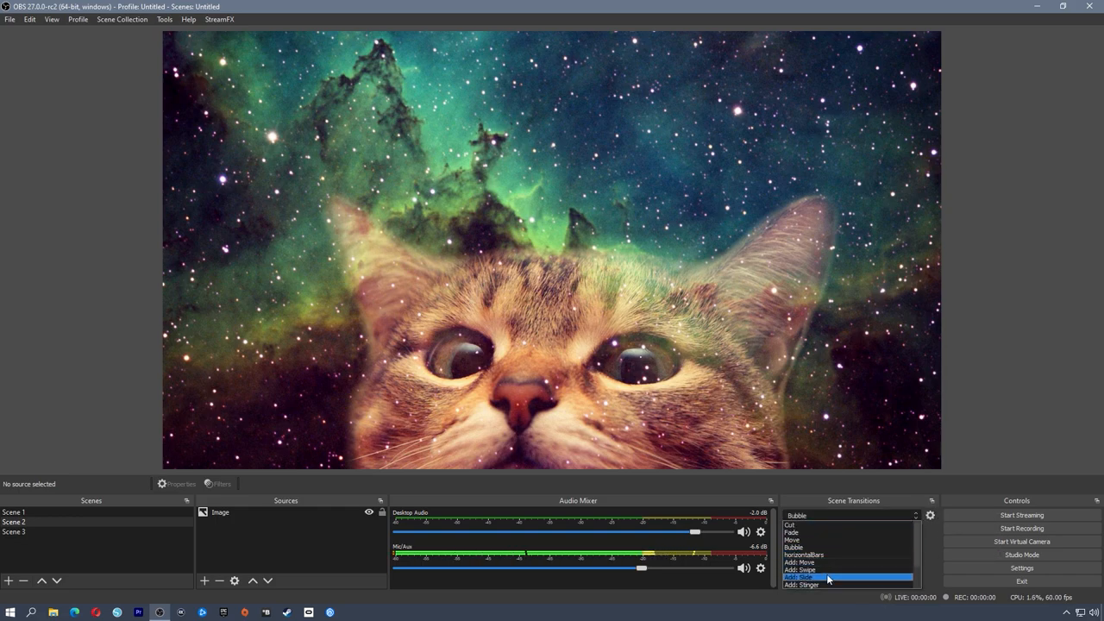
Step: Create a stinger transition named 'HexSpin'
click(802, 576)
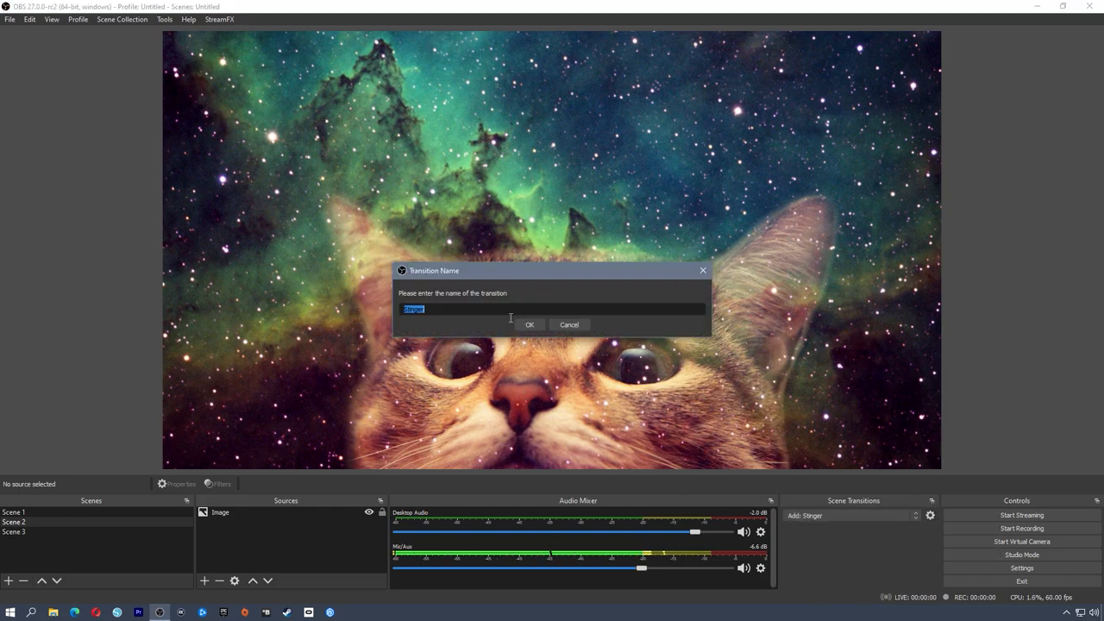
text(HexSpin)
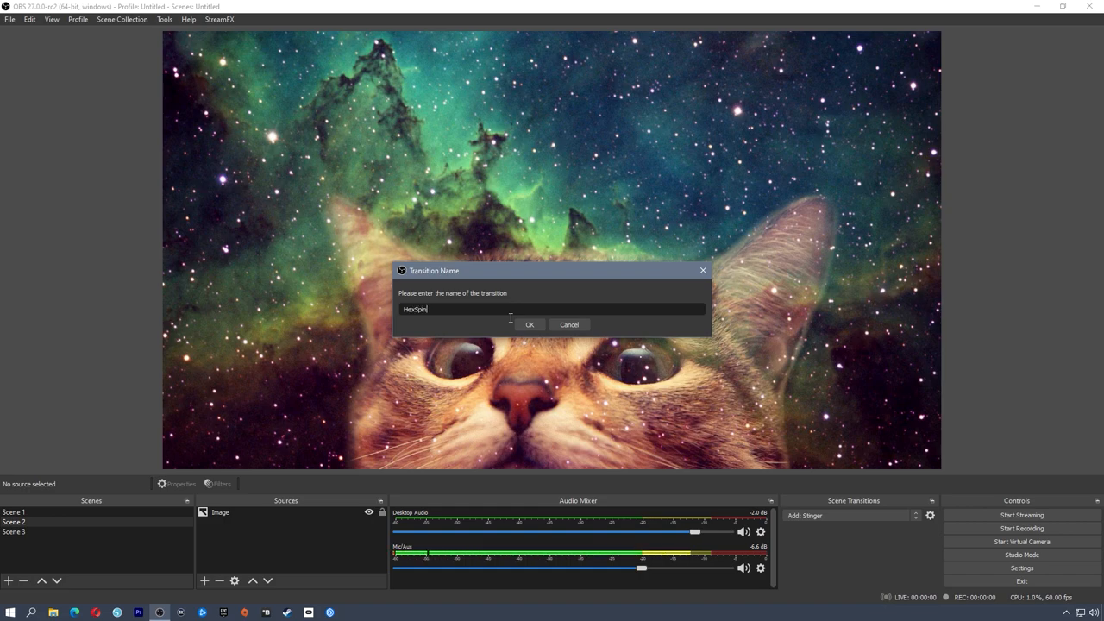
click(528, 325)
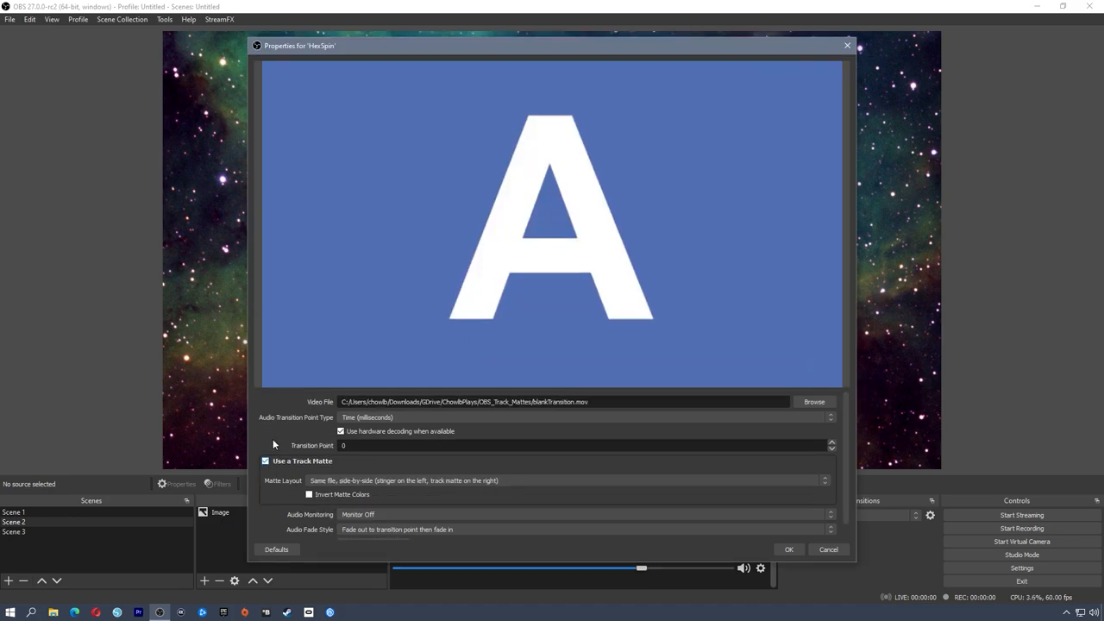
Step: Give HexSpin a separate OctagonRotate track matte file and preview it twice
click(570, 480)
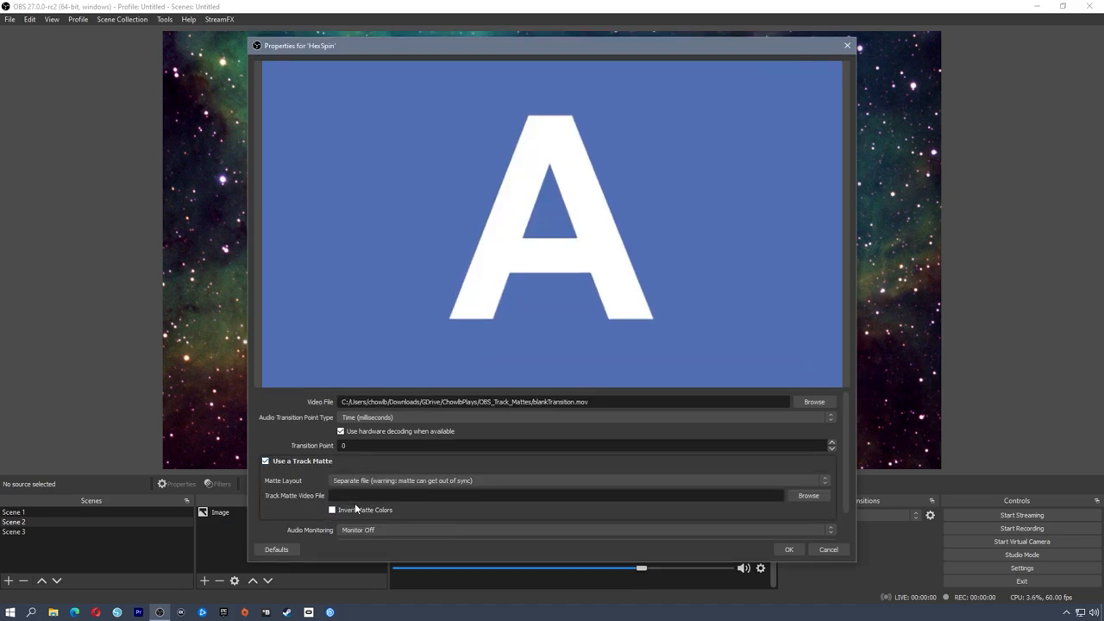
click(808, 495)
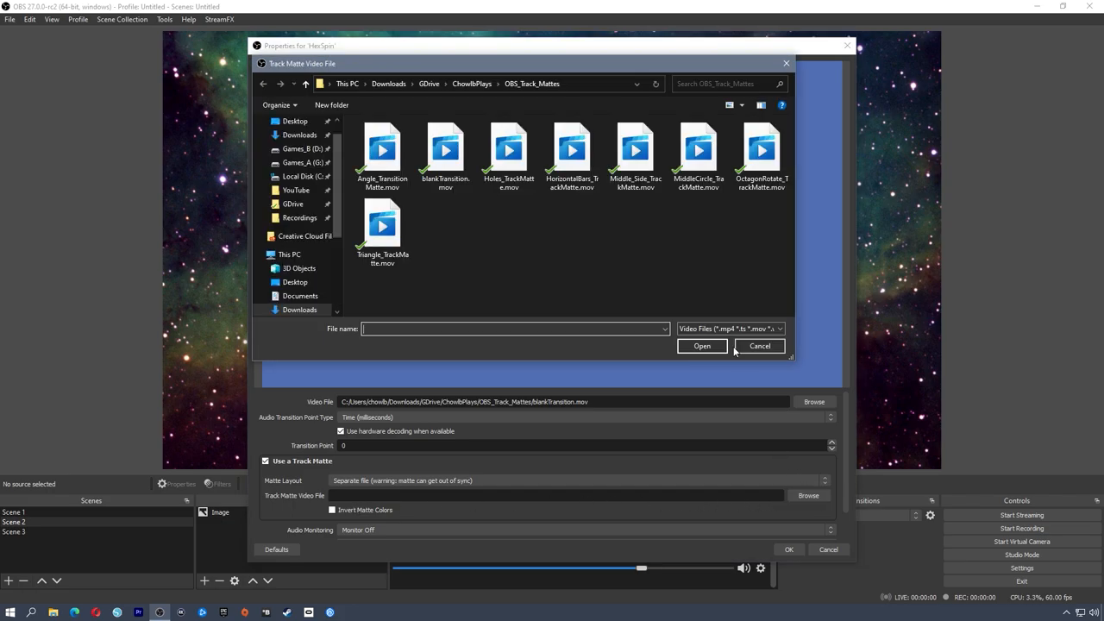
click(700, 345)
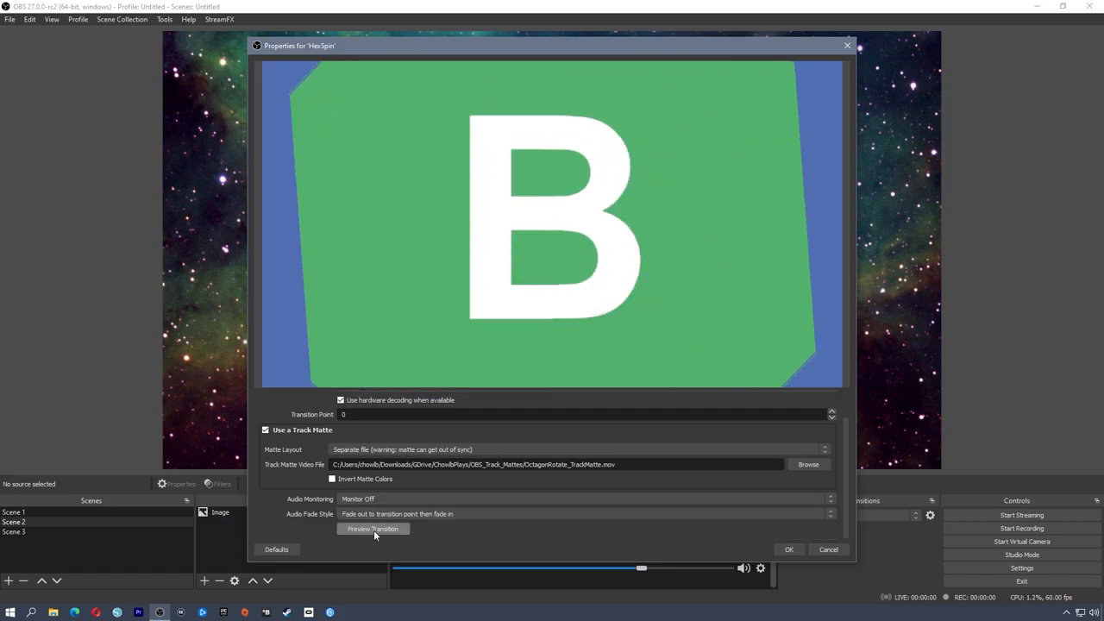
click(373, 528)
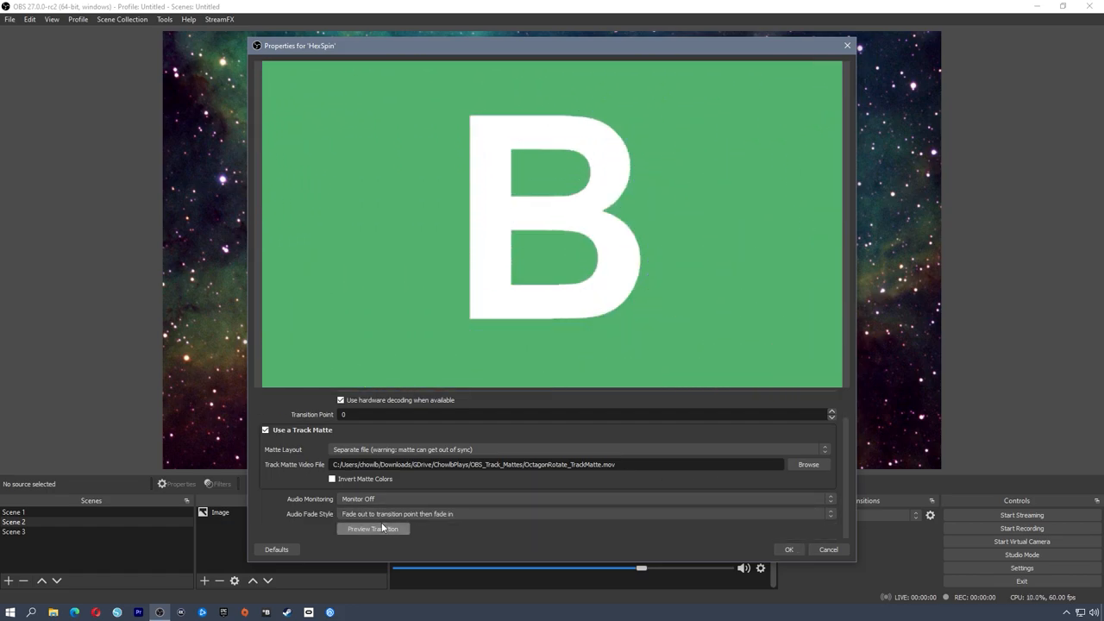
click(373, 528)
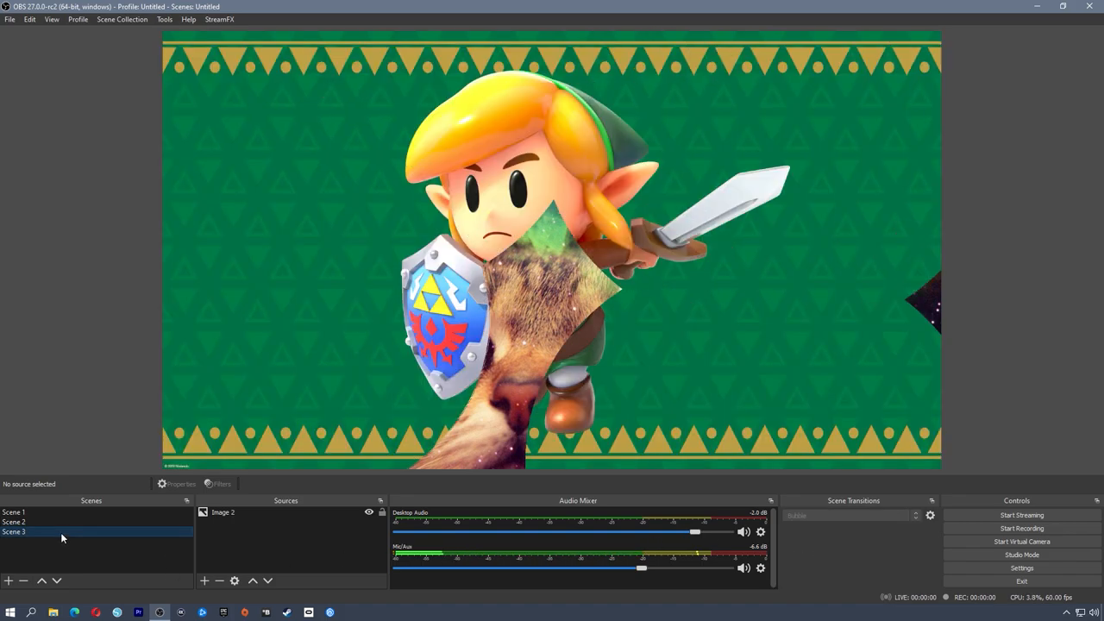
Step: Bring up Scene 3's context menu for Transition Override
right_click(14, 531)
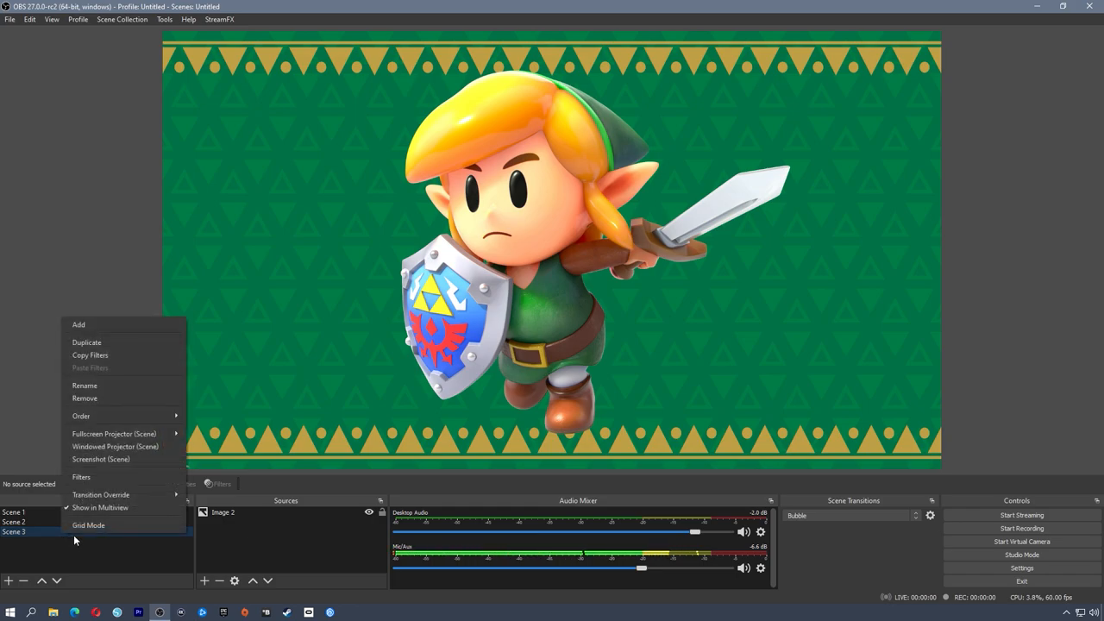